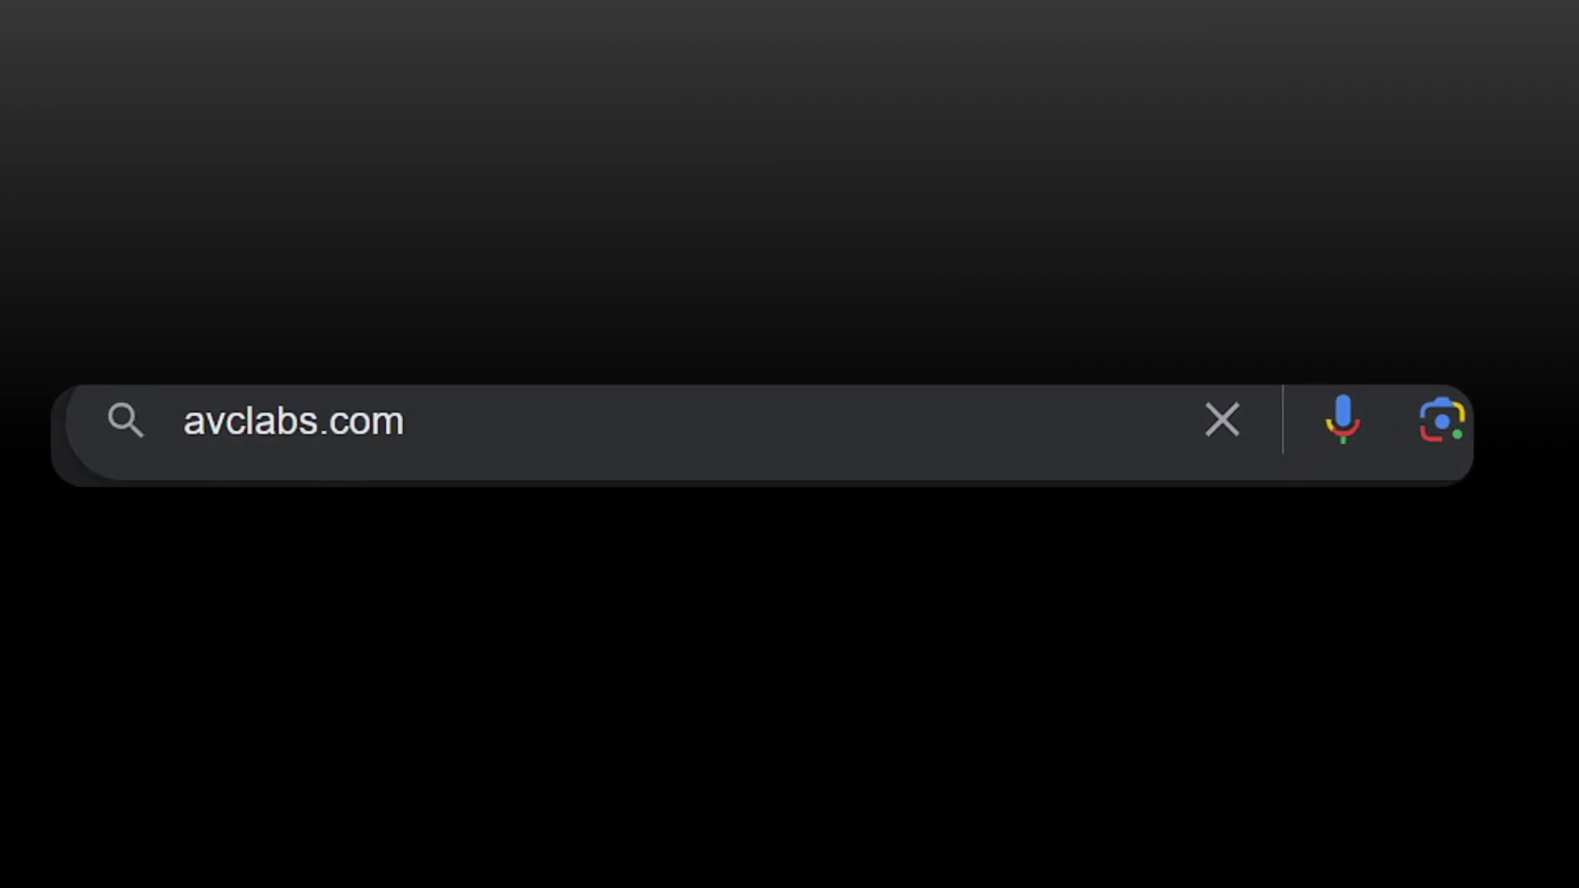
# - Go to avclabs.com and request the Windows installer of Video Enhancer AI
pyautogui.press('Enter')
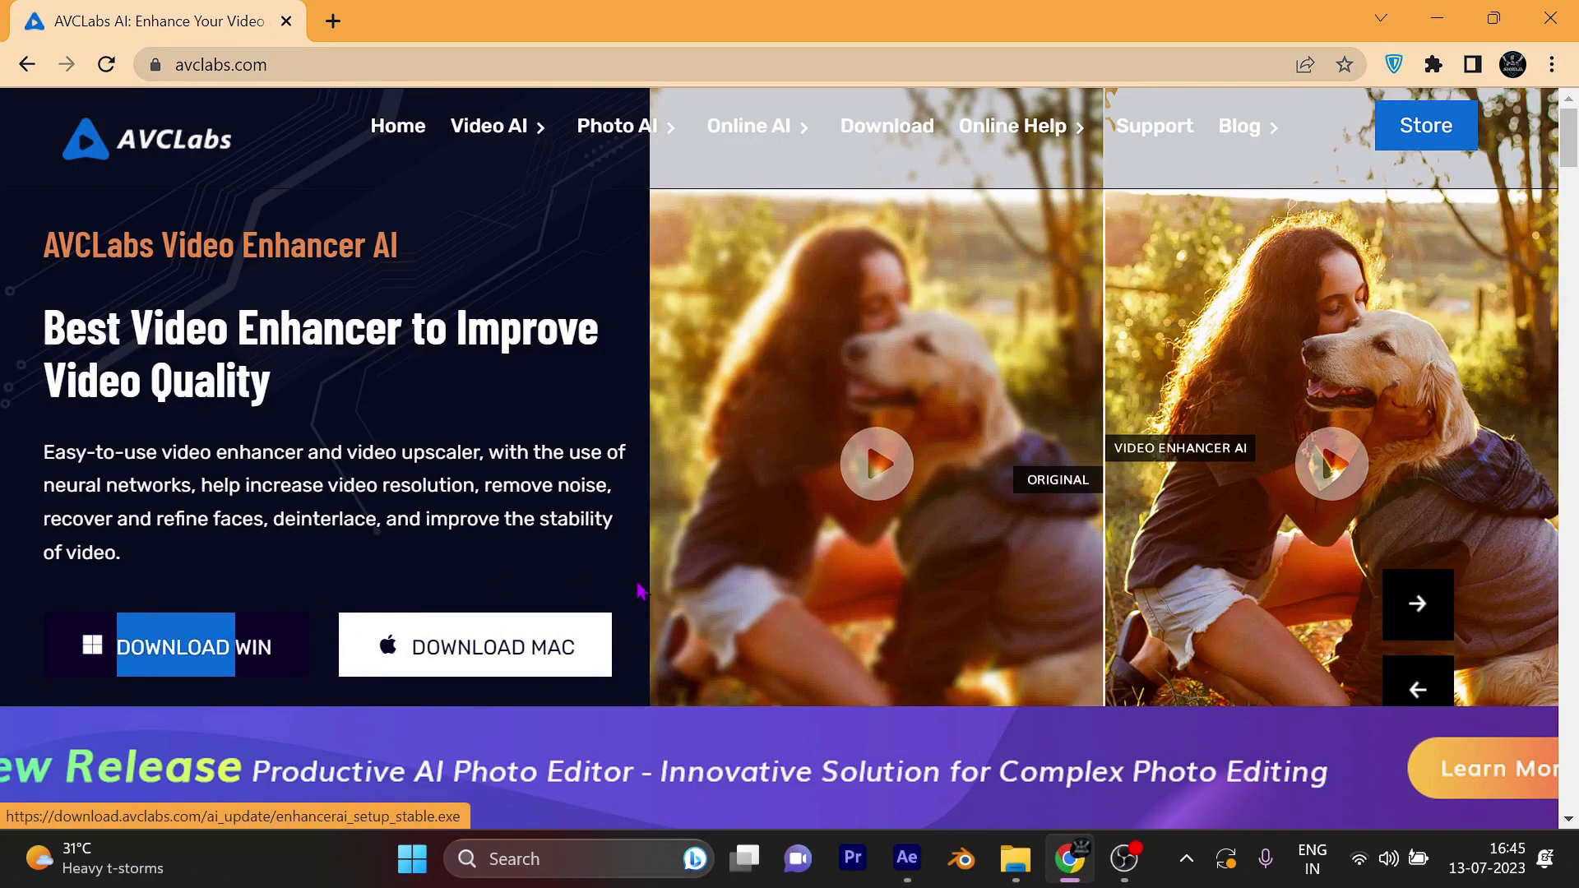
pyautogui.click(1415, 604)
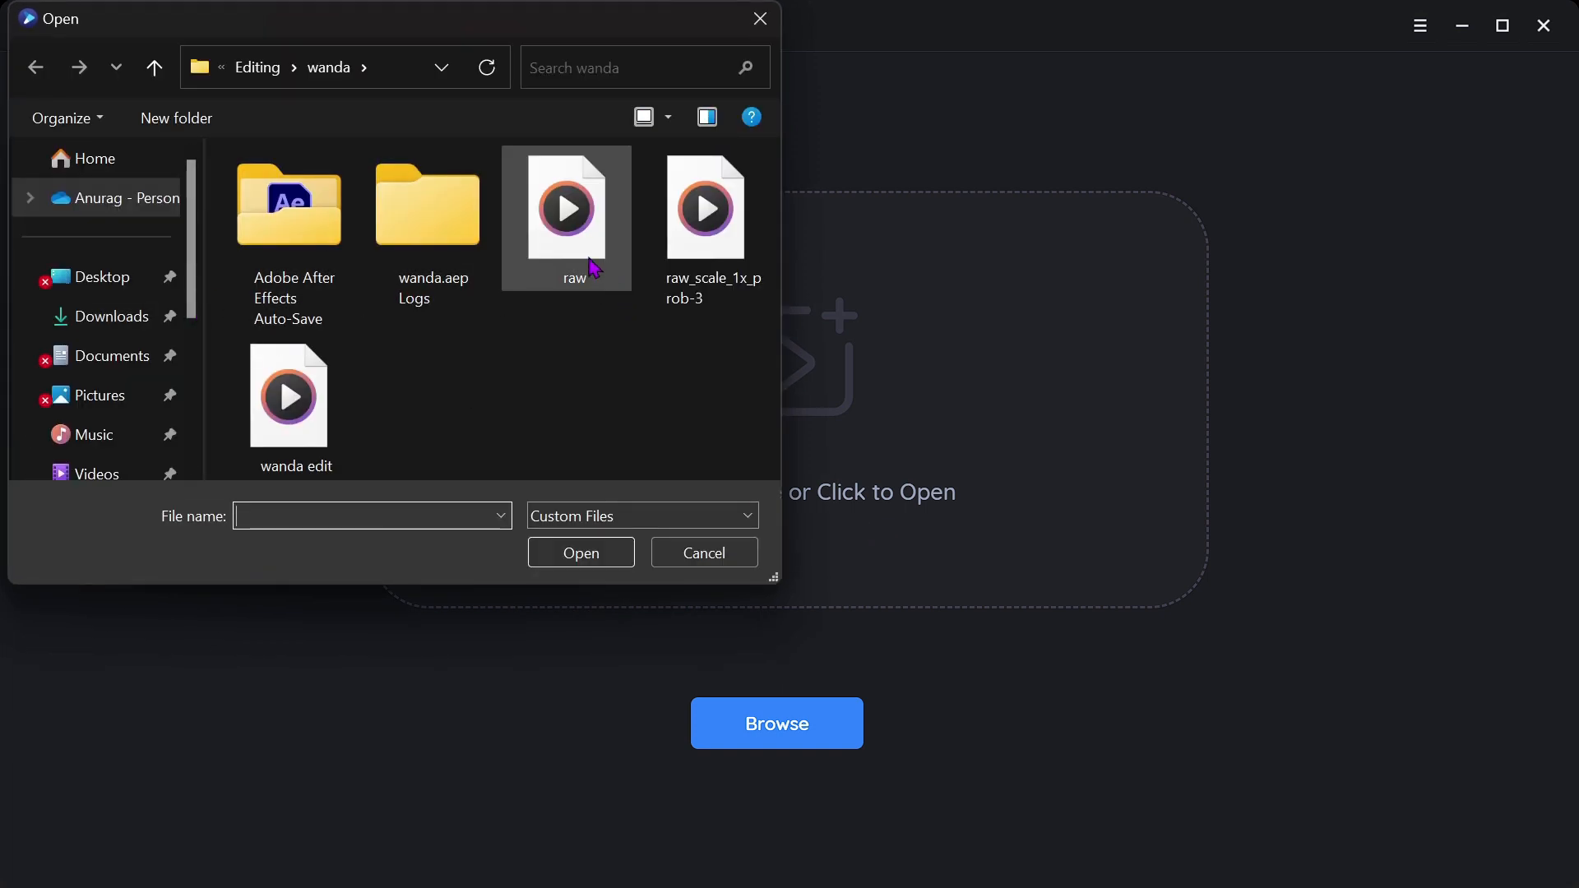
# - Load the raw 1080x1440, 60 FPS clip into the enhancer
pyautogui.click(703, 553)
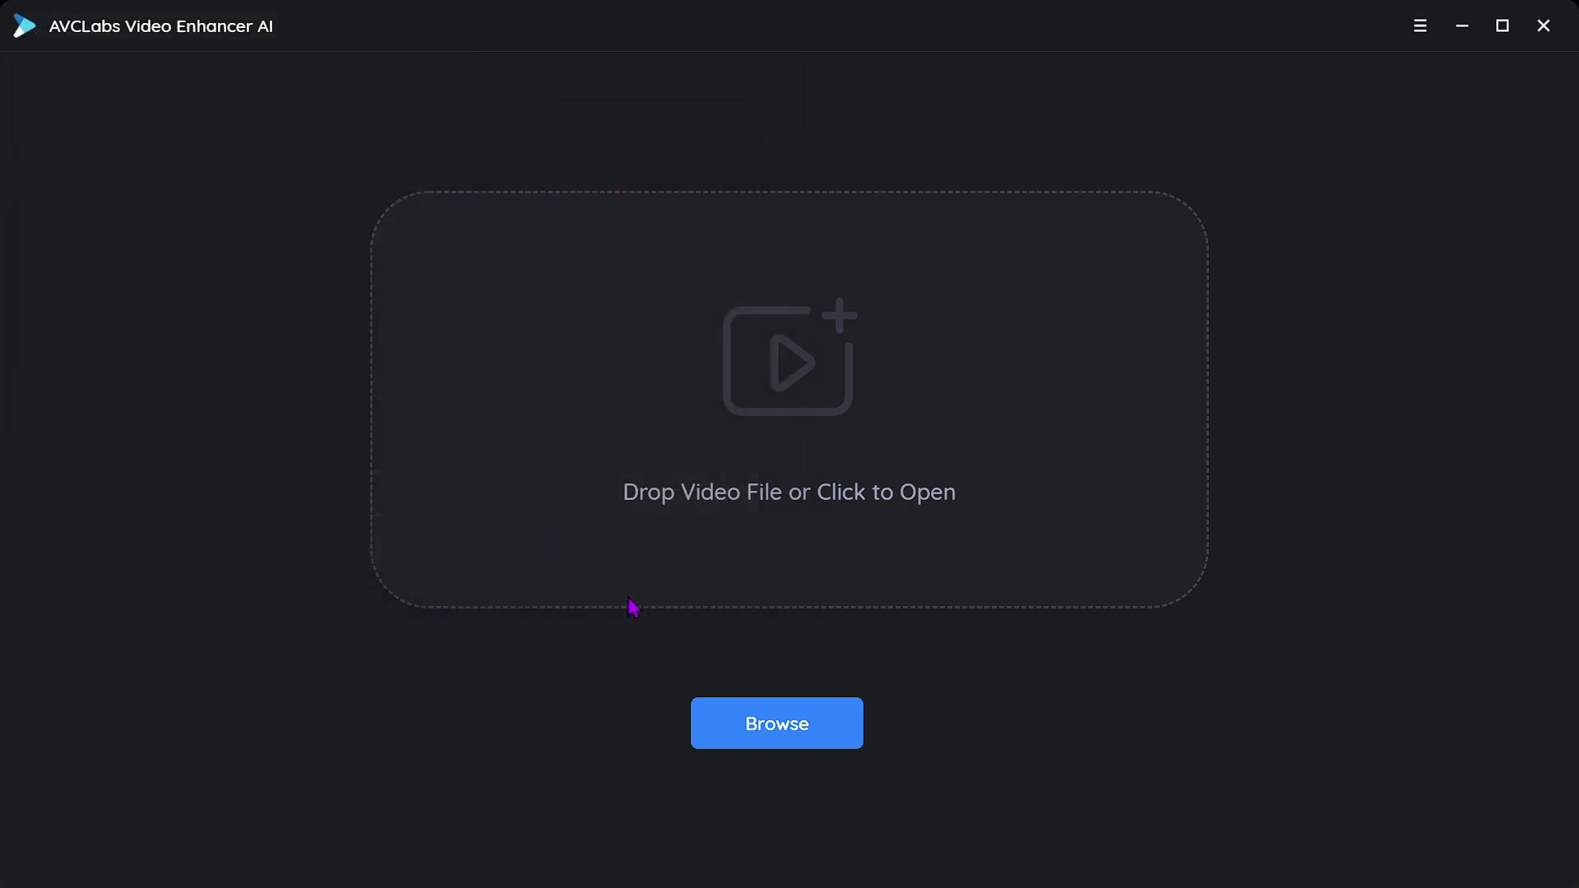
pyautogui.click(775, 722)
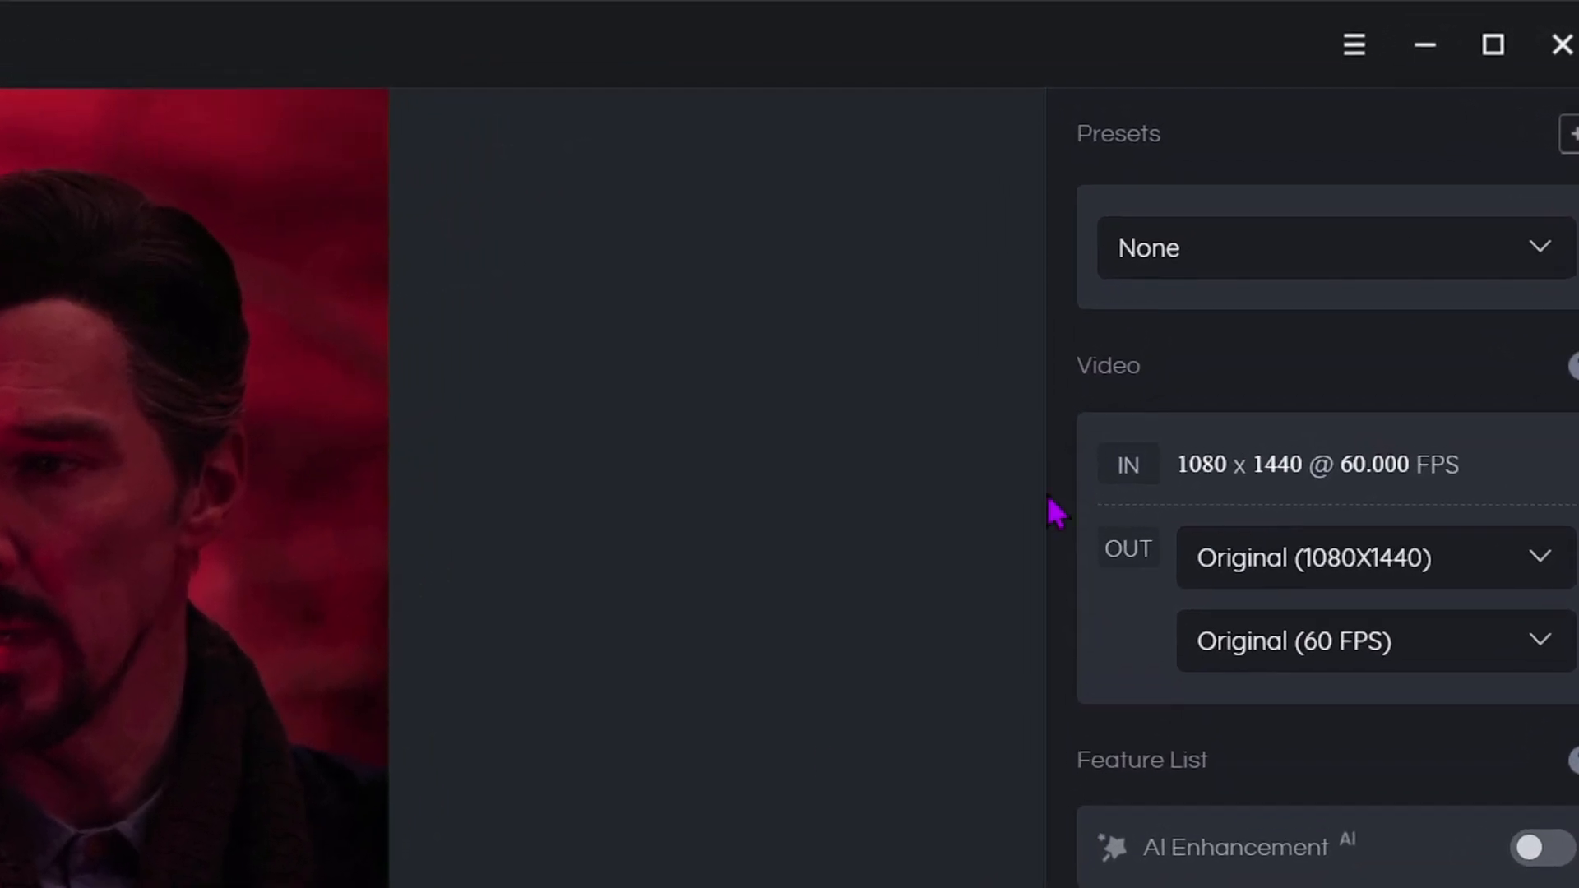
pyautogui.click(1329, 51)
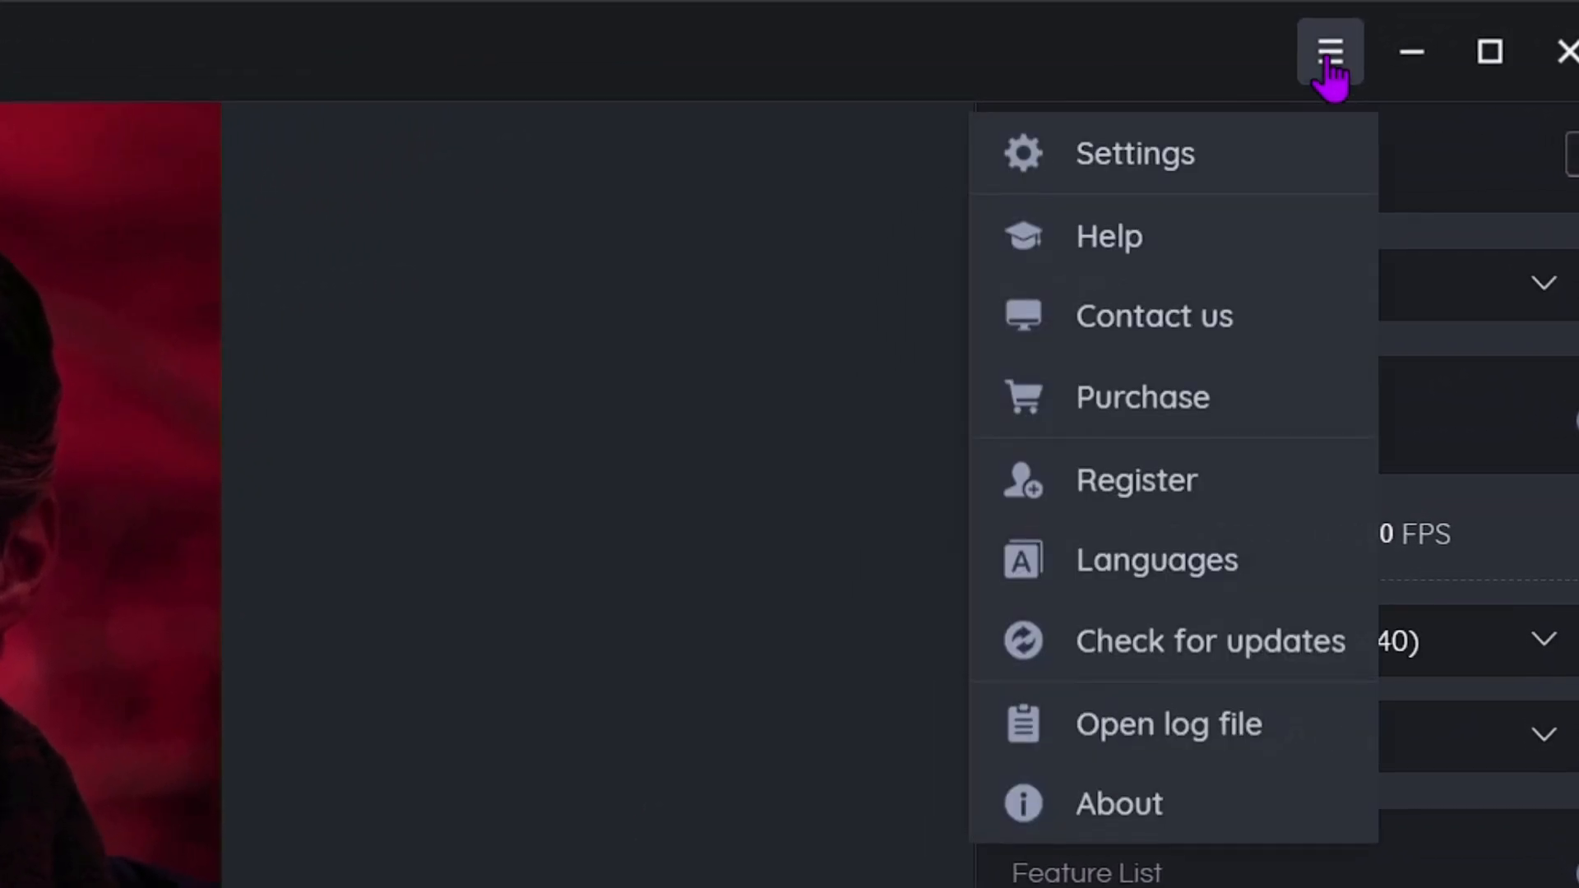
pyautogui.click(1135, 153)
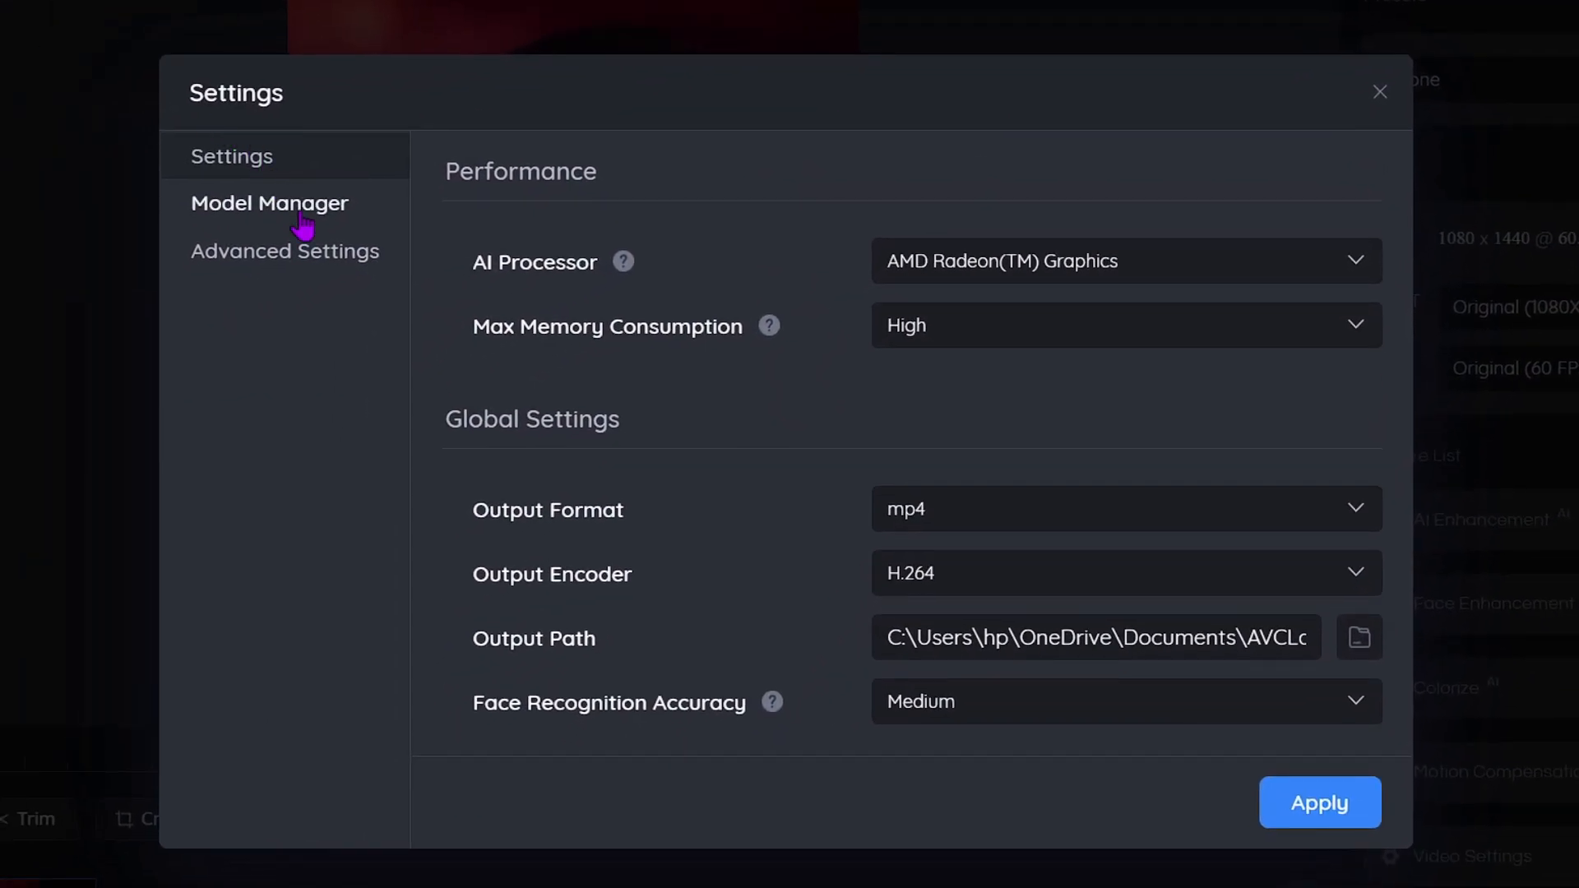
pyautogui.click(268, 203)
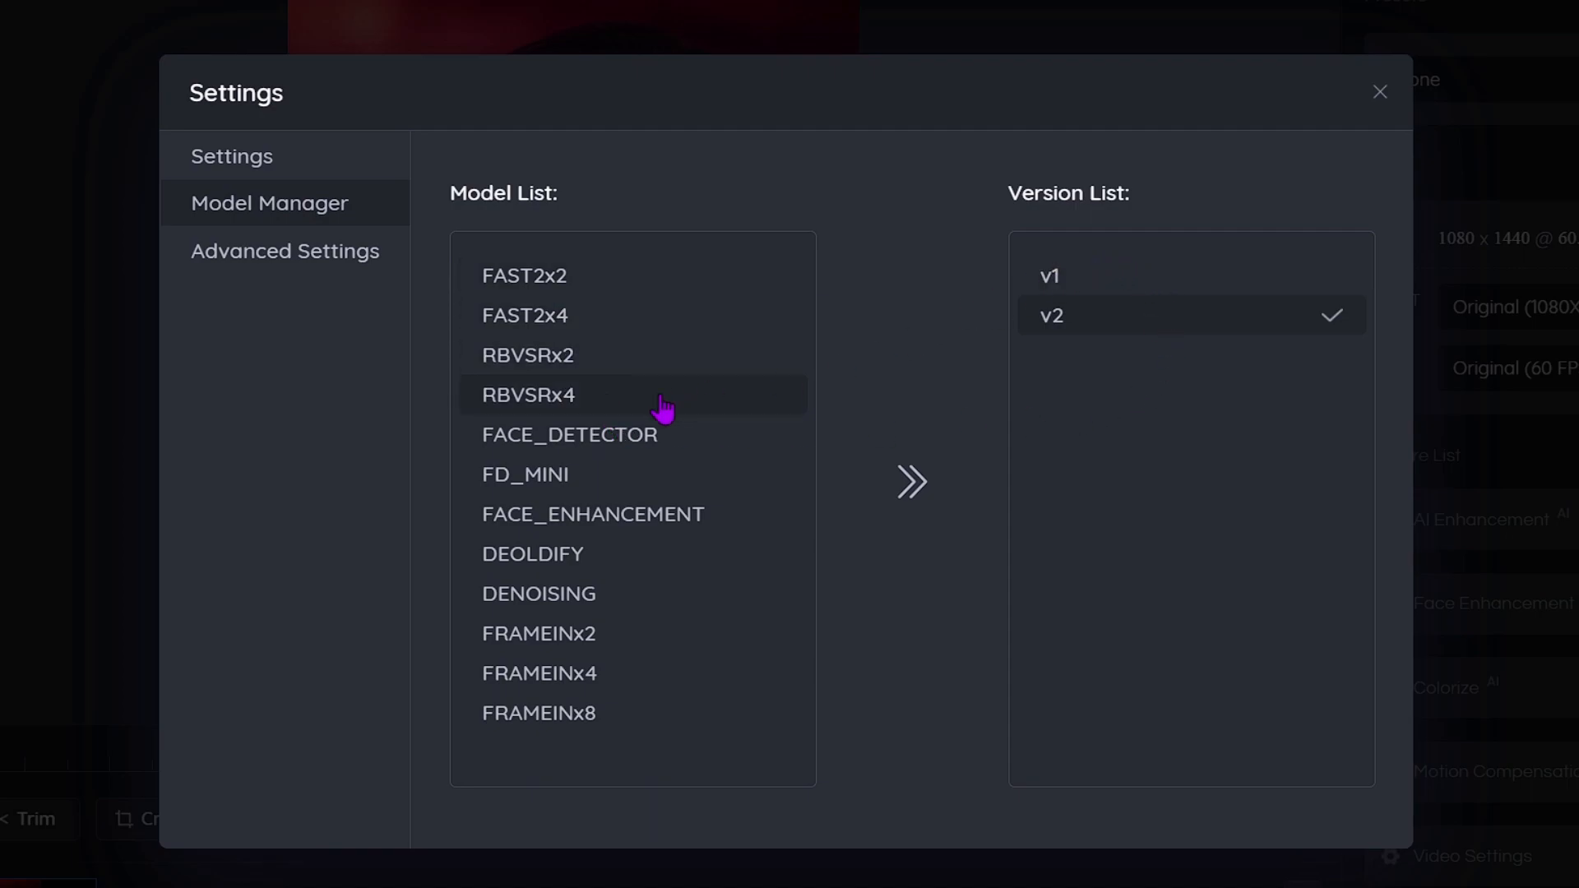
pyautogui.click(538, 594)
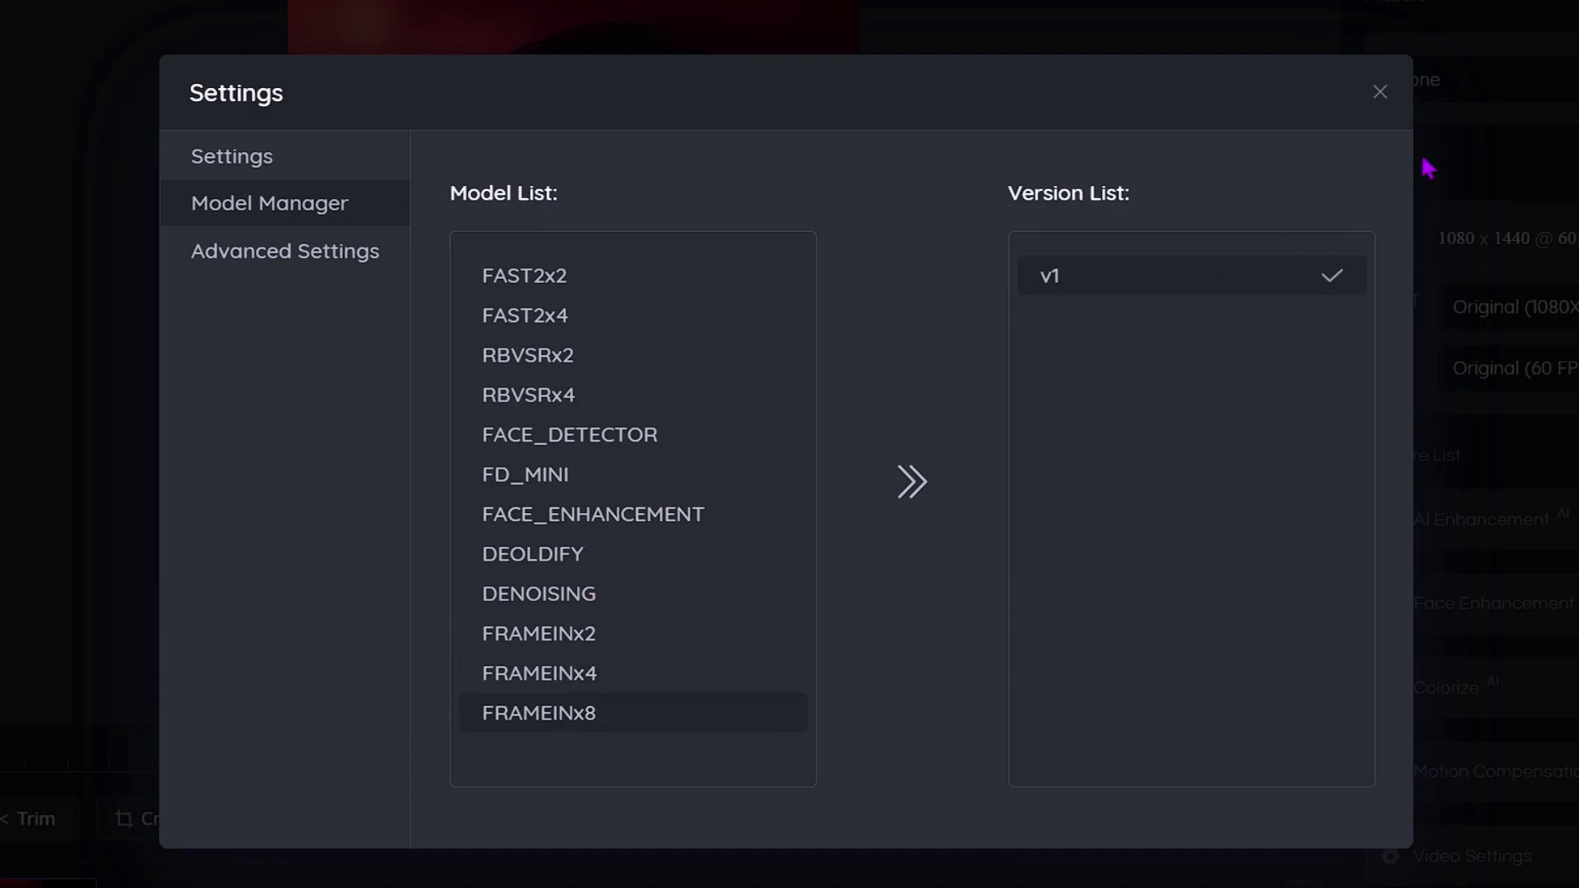
pyautogui.click(1379, 92)
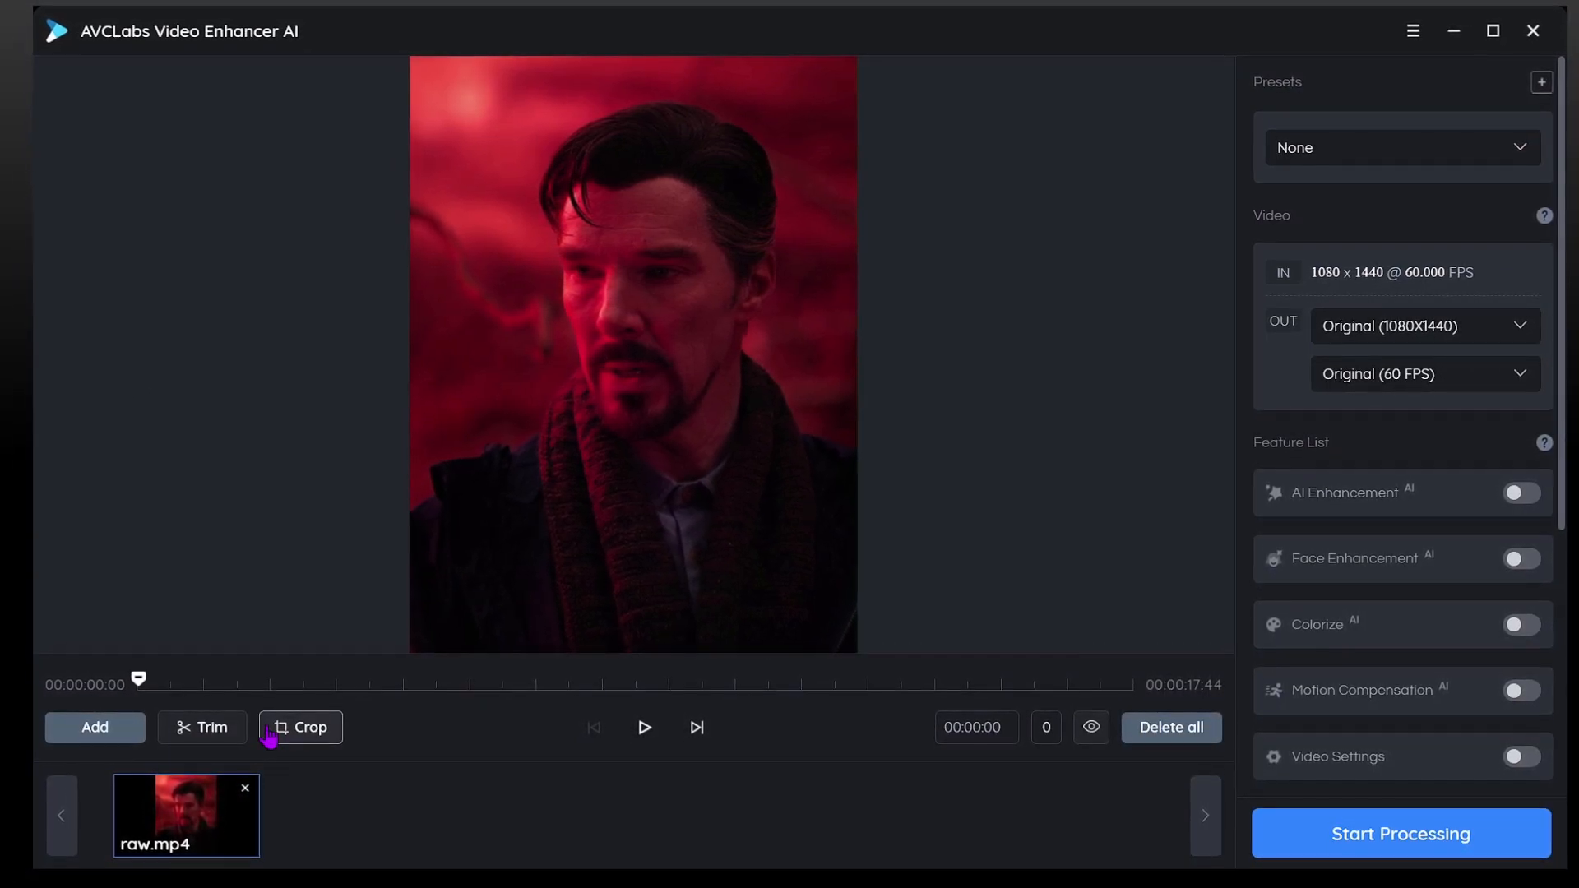
# - Crop the frame to about 871x943 around the head and shoulders and confirm it
pyautogui.click(300, 727)
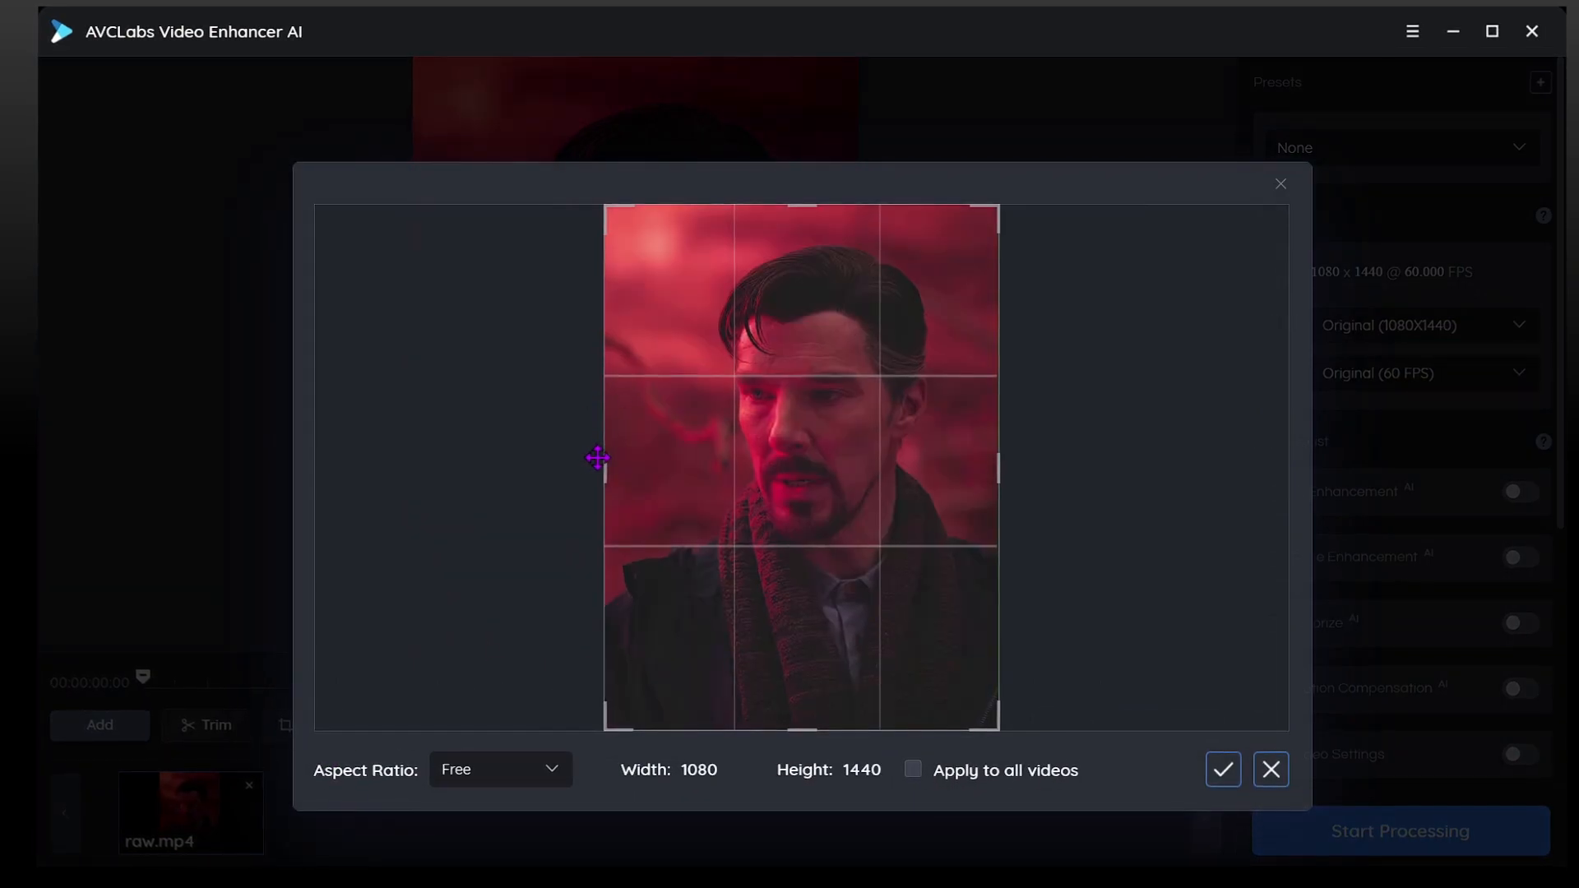
pyautogui.moveTo(607, 464); pyautogui.dragTo(614, 463)
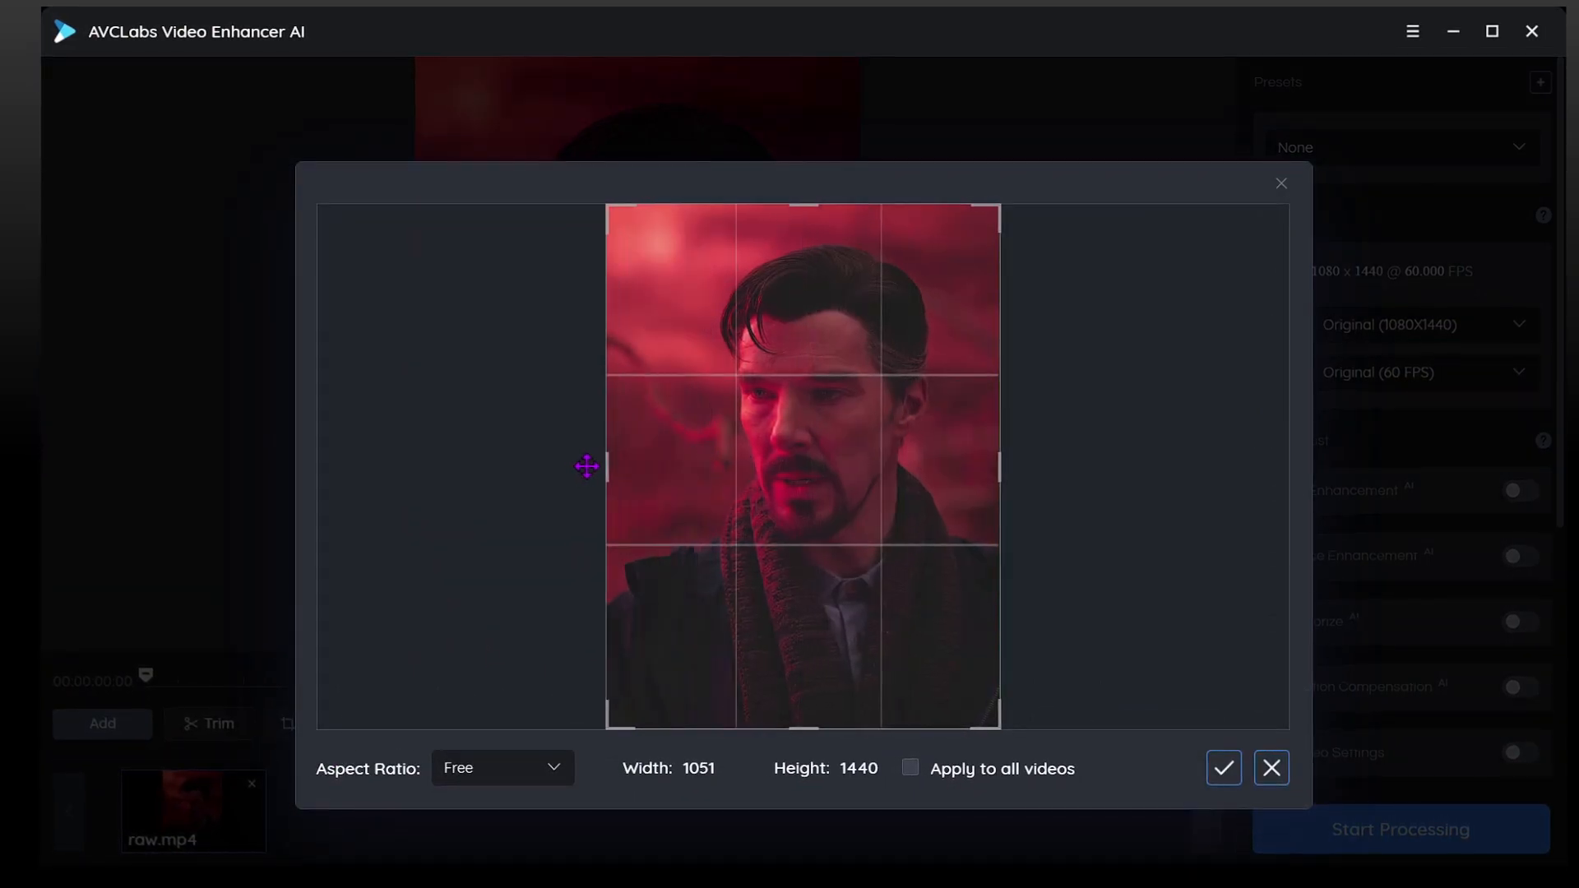
pyautogui.moveTo(803, 212); pyautogui.dragTo(820, 248)
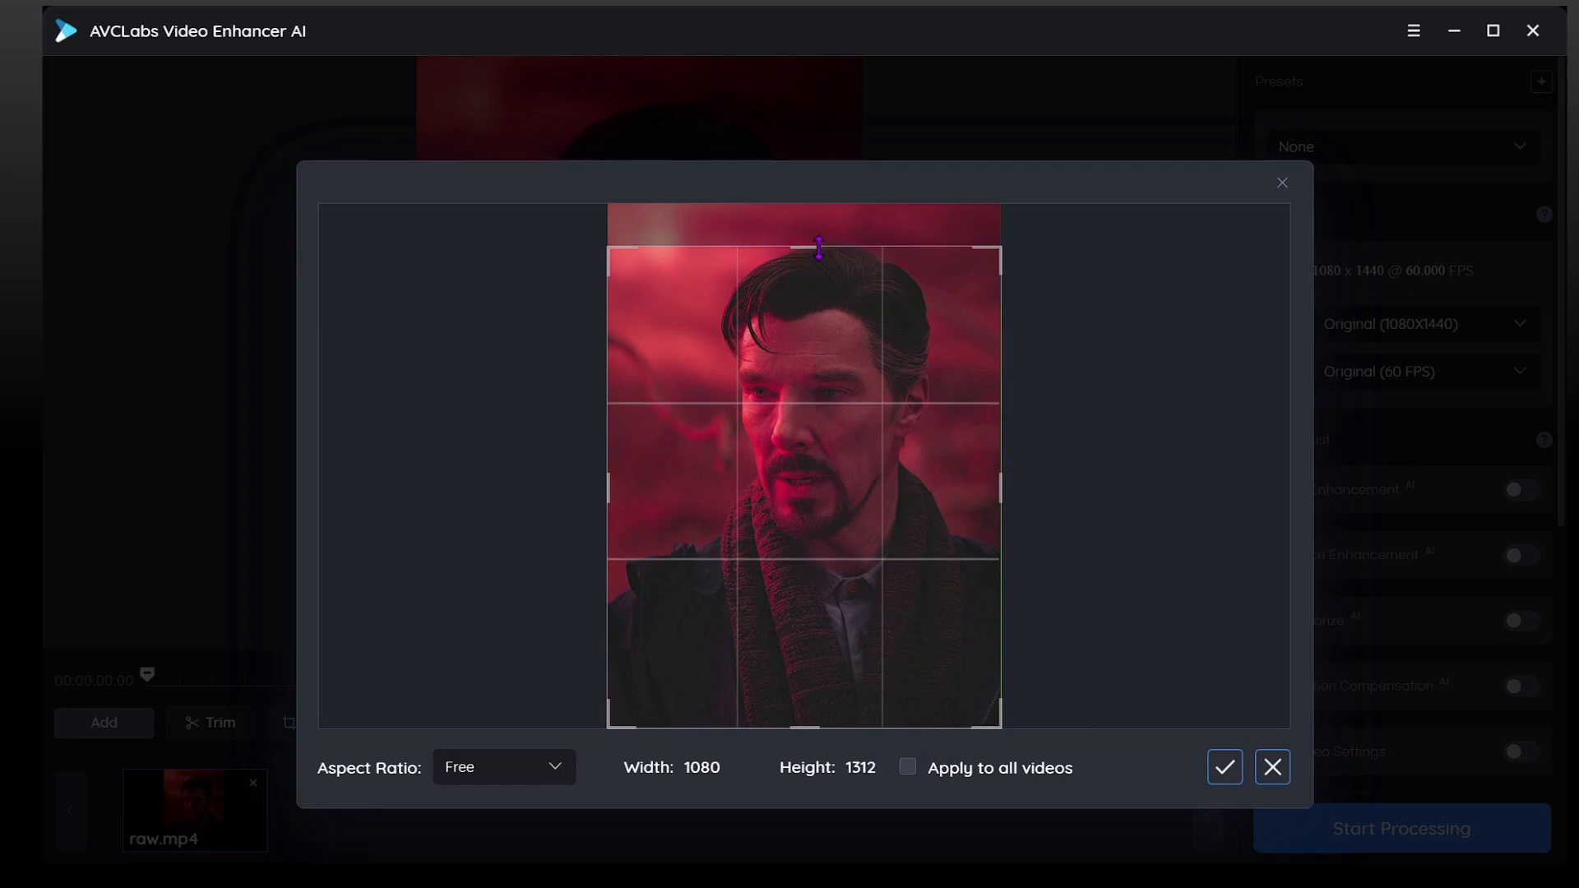
pyautogui.moveTo(818, 247); pyautogui.dragTo(817, 219)
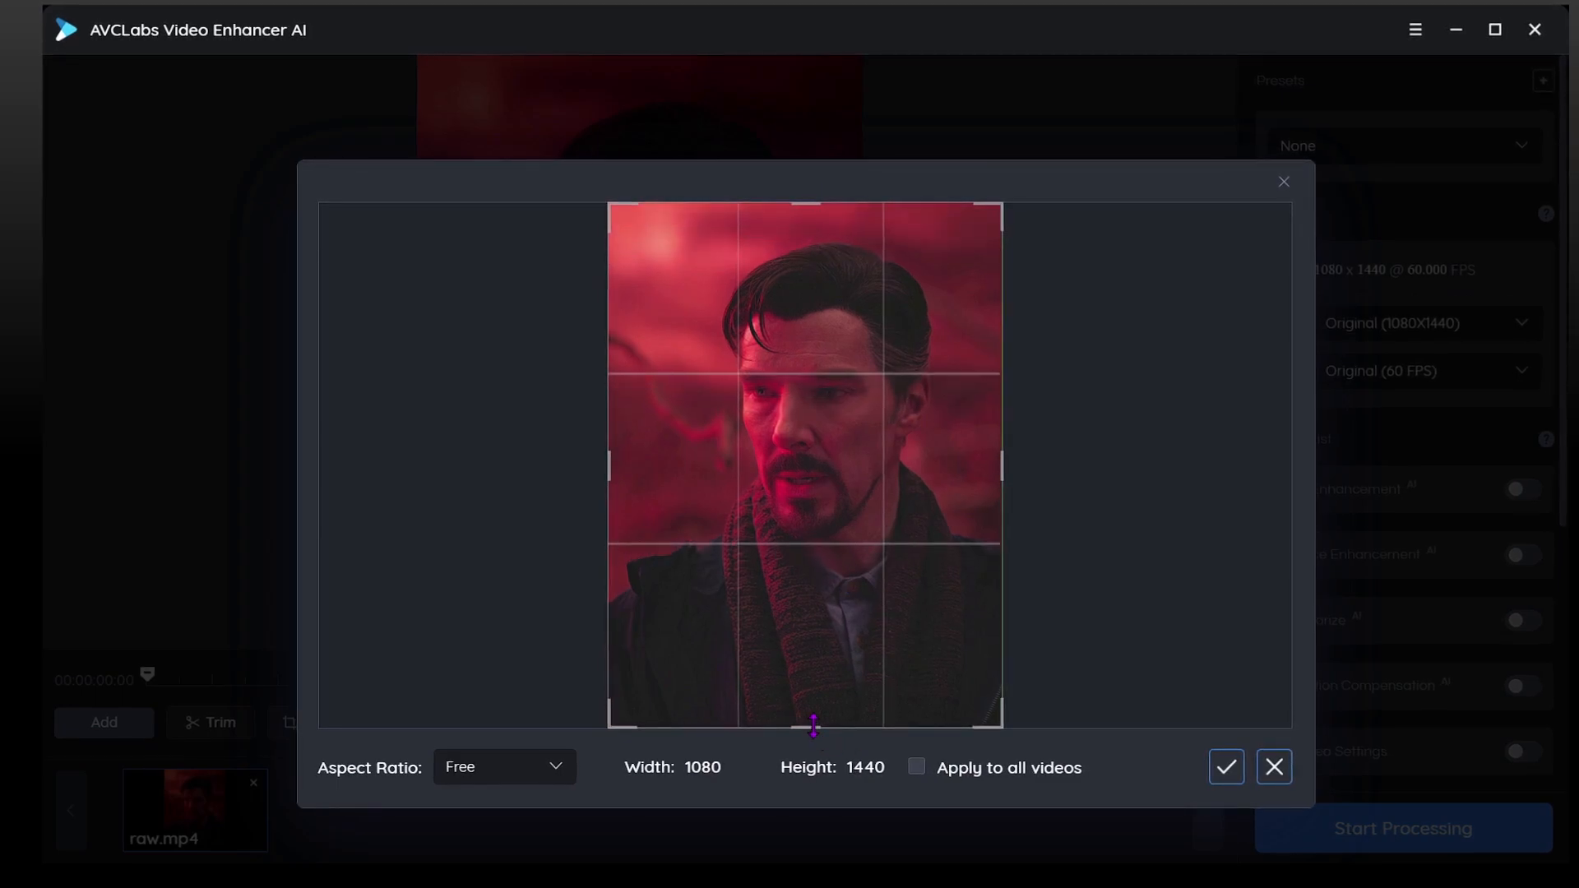
pyautogui.moveTo(815, 729); pyautogui.dragTo(815, 545)
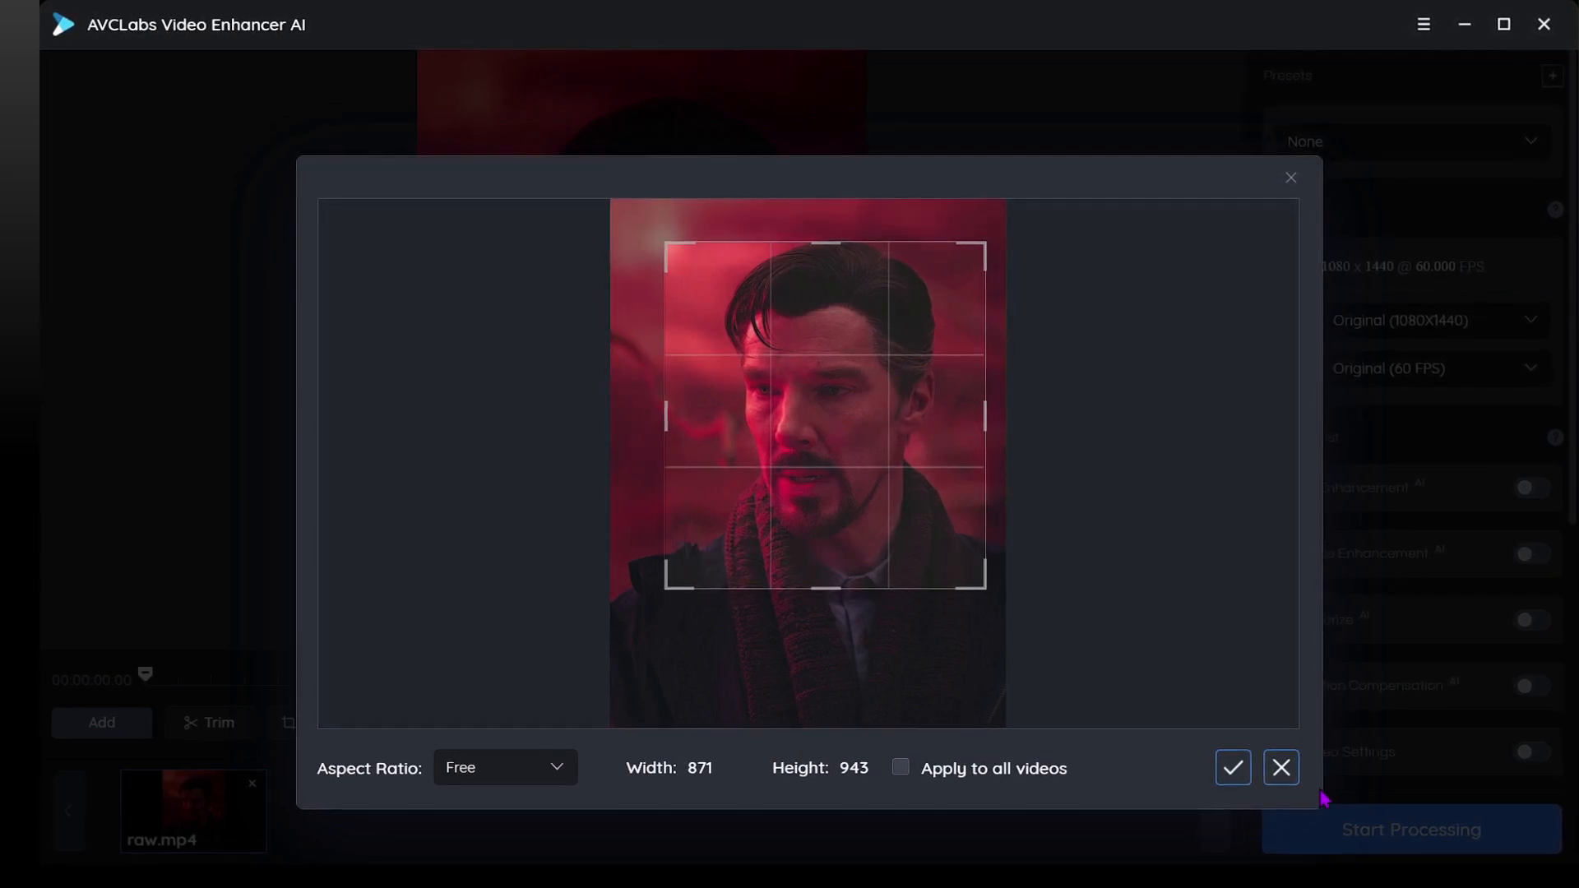
pyautogui.click(1280, 768)
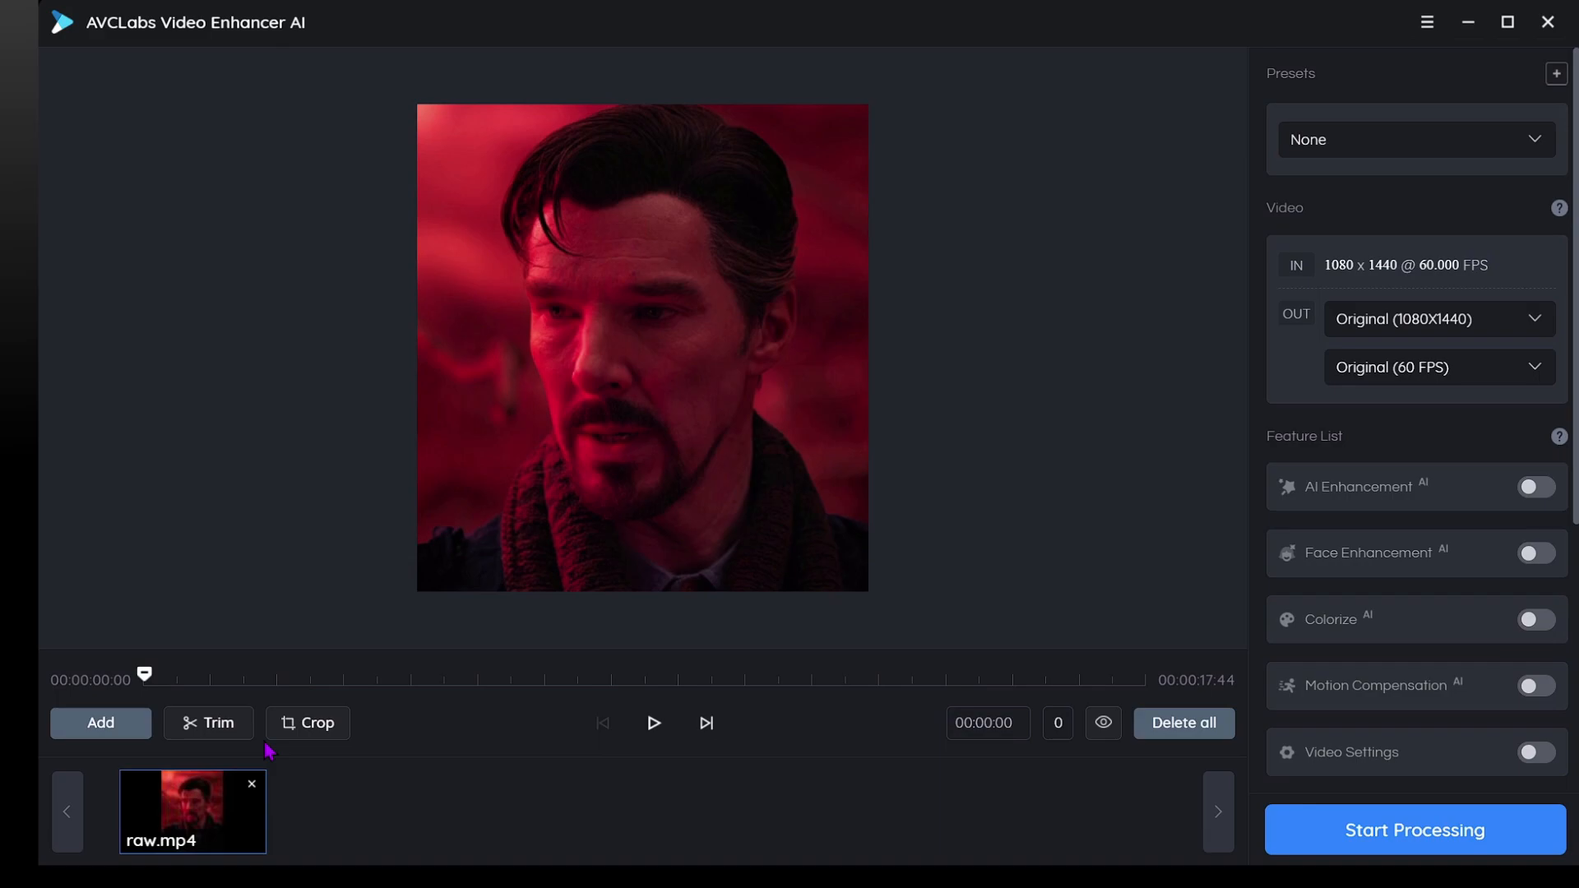
# - Trim the clip so it ends at the fiery doorway shot, around 00:00:17
pyautogui.click(209, 724)
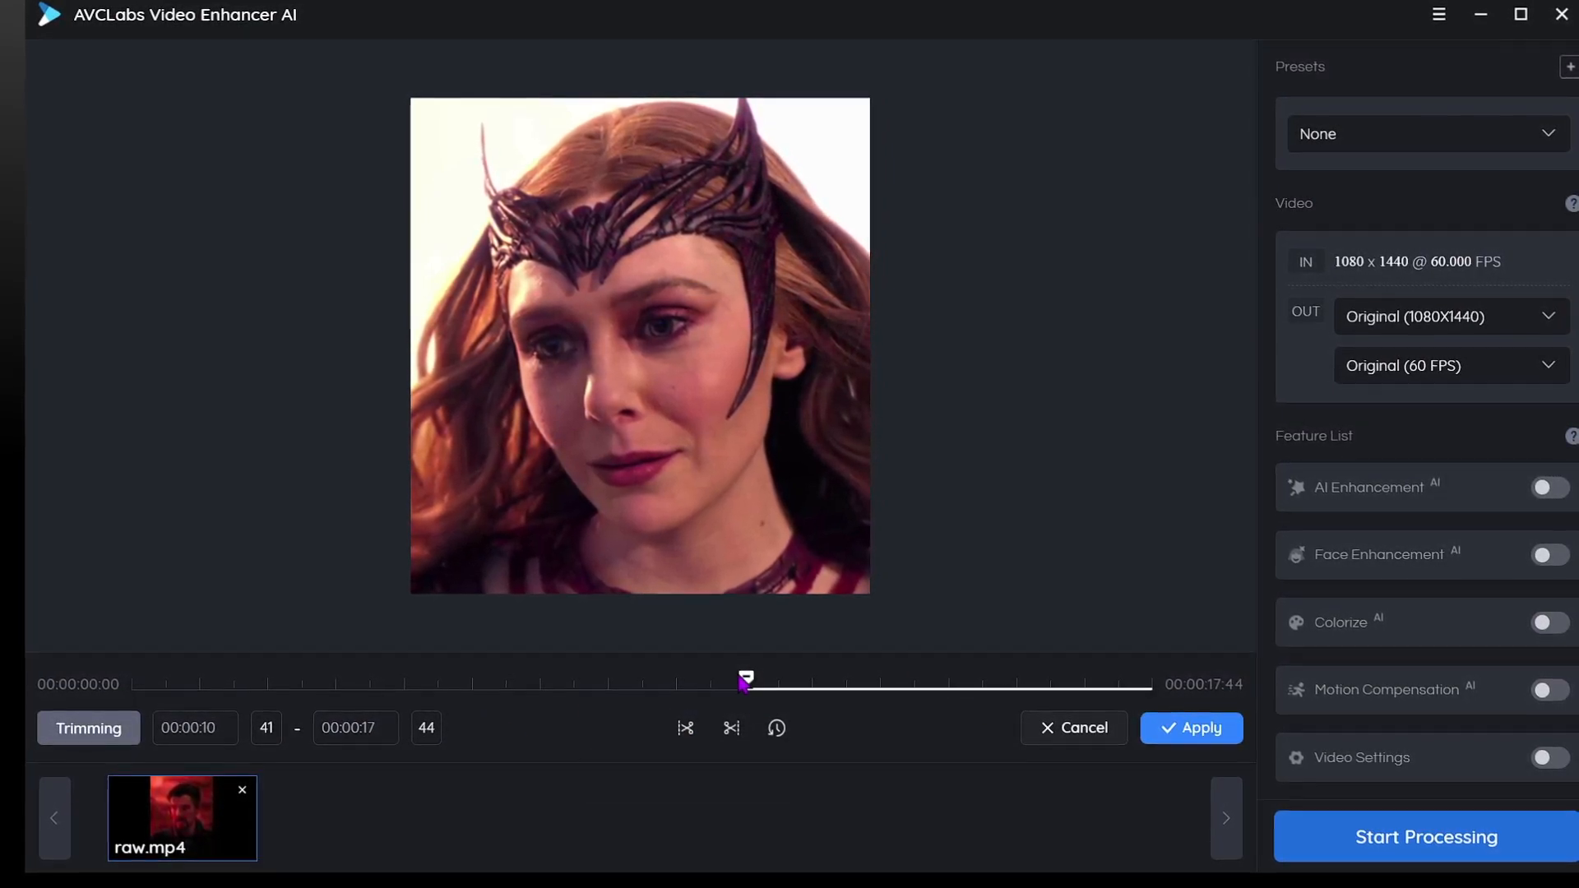
pyautogui.moveTo(745, 681); pyautogui.dragTo(841, 681)
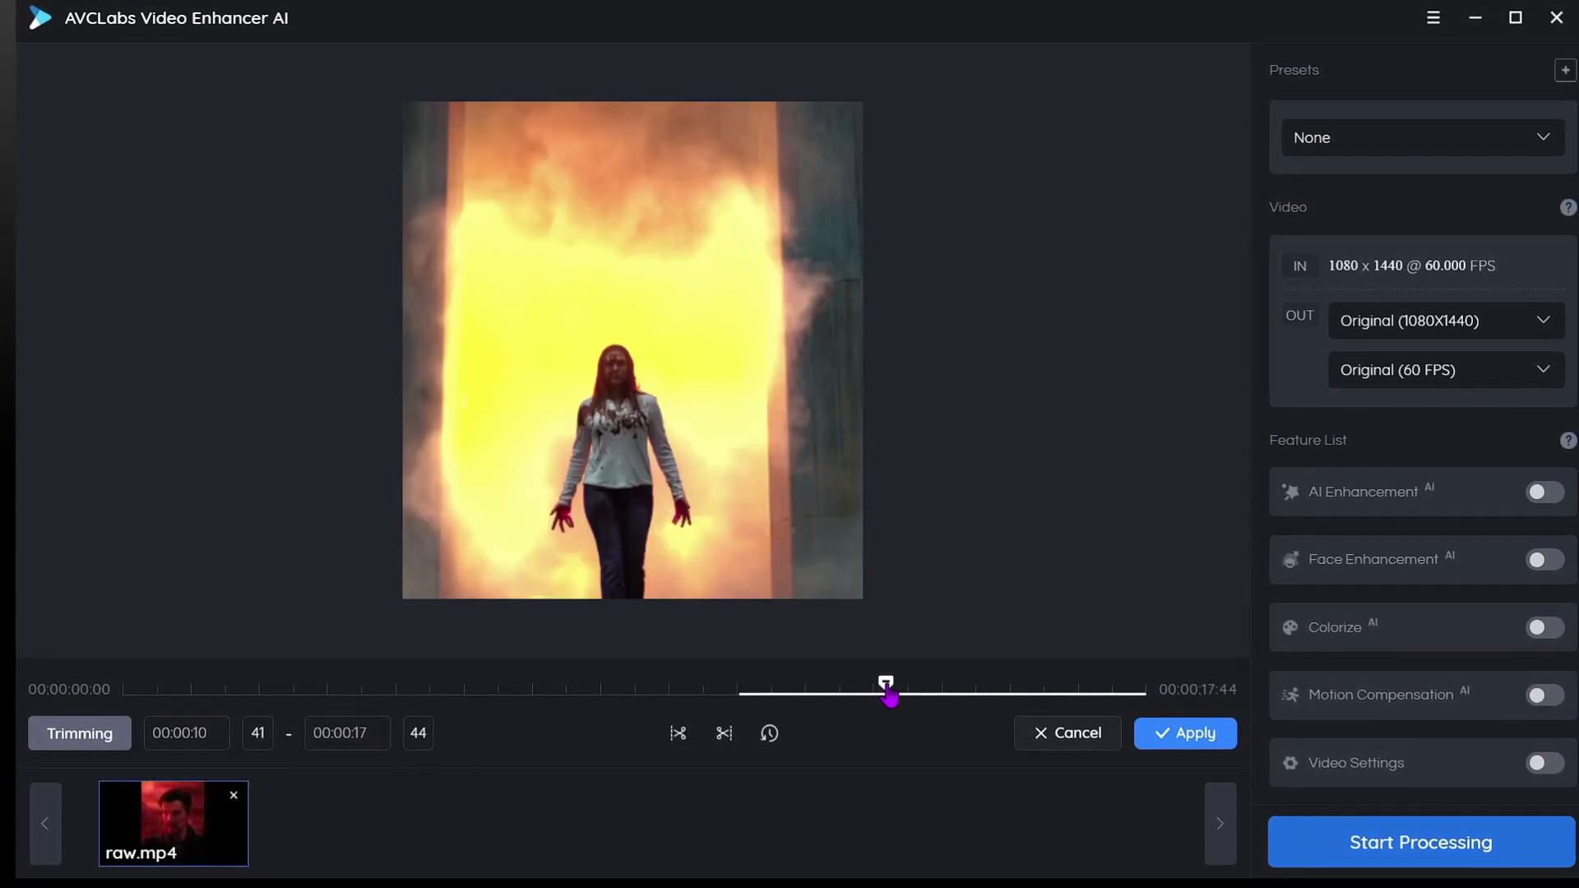
pyautogui.moveTo(721, 734)
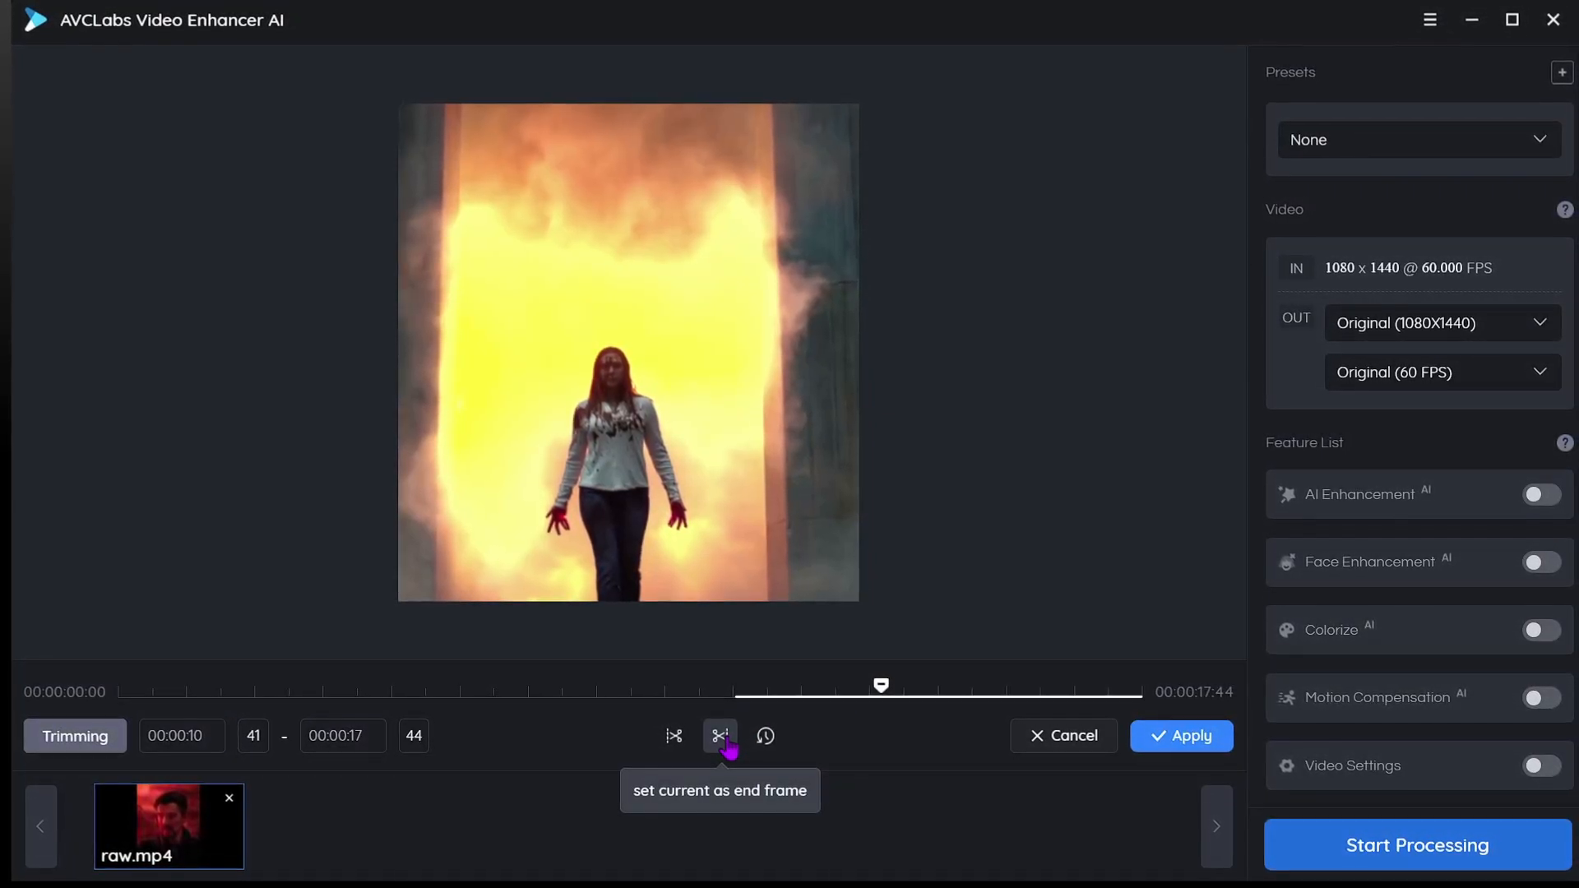
pyautogui.click(720, 737)
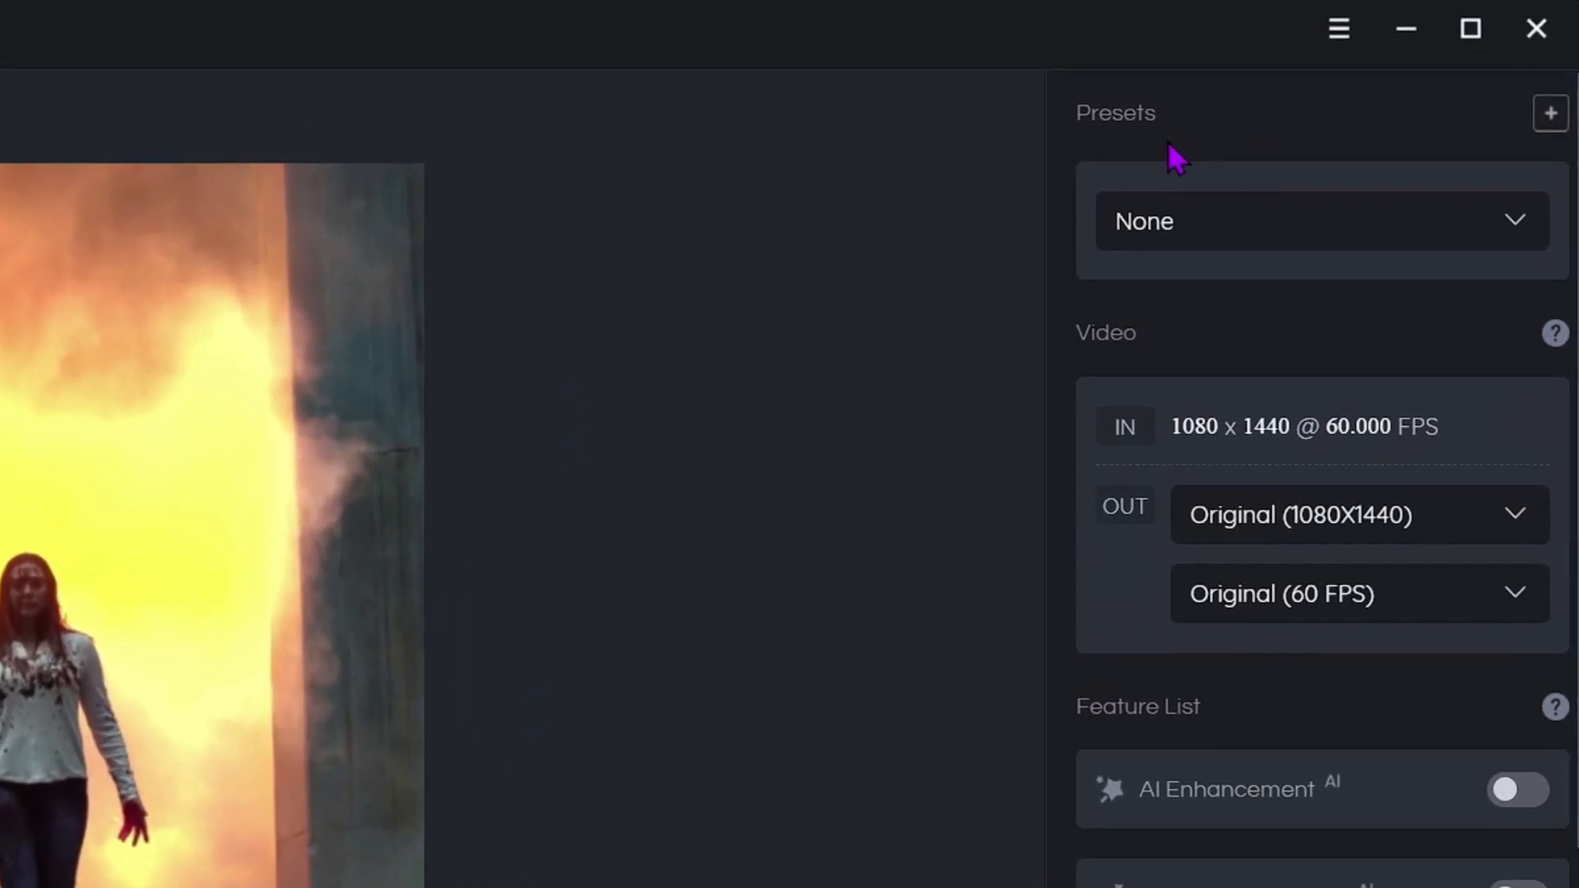
# - Apply the Upscale to 4K preset (3840x2160 output) and review the frame-rate options
pyautogui.click(1319, 220)
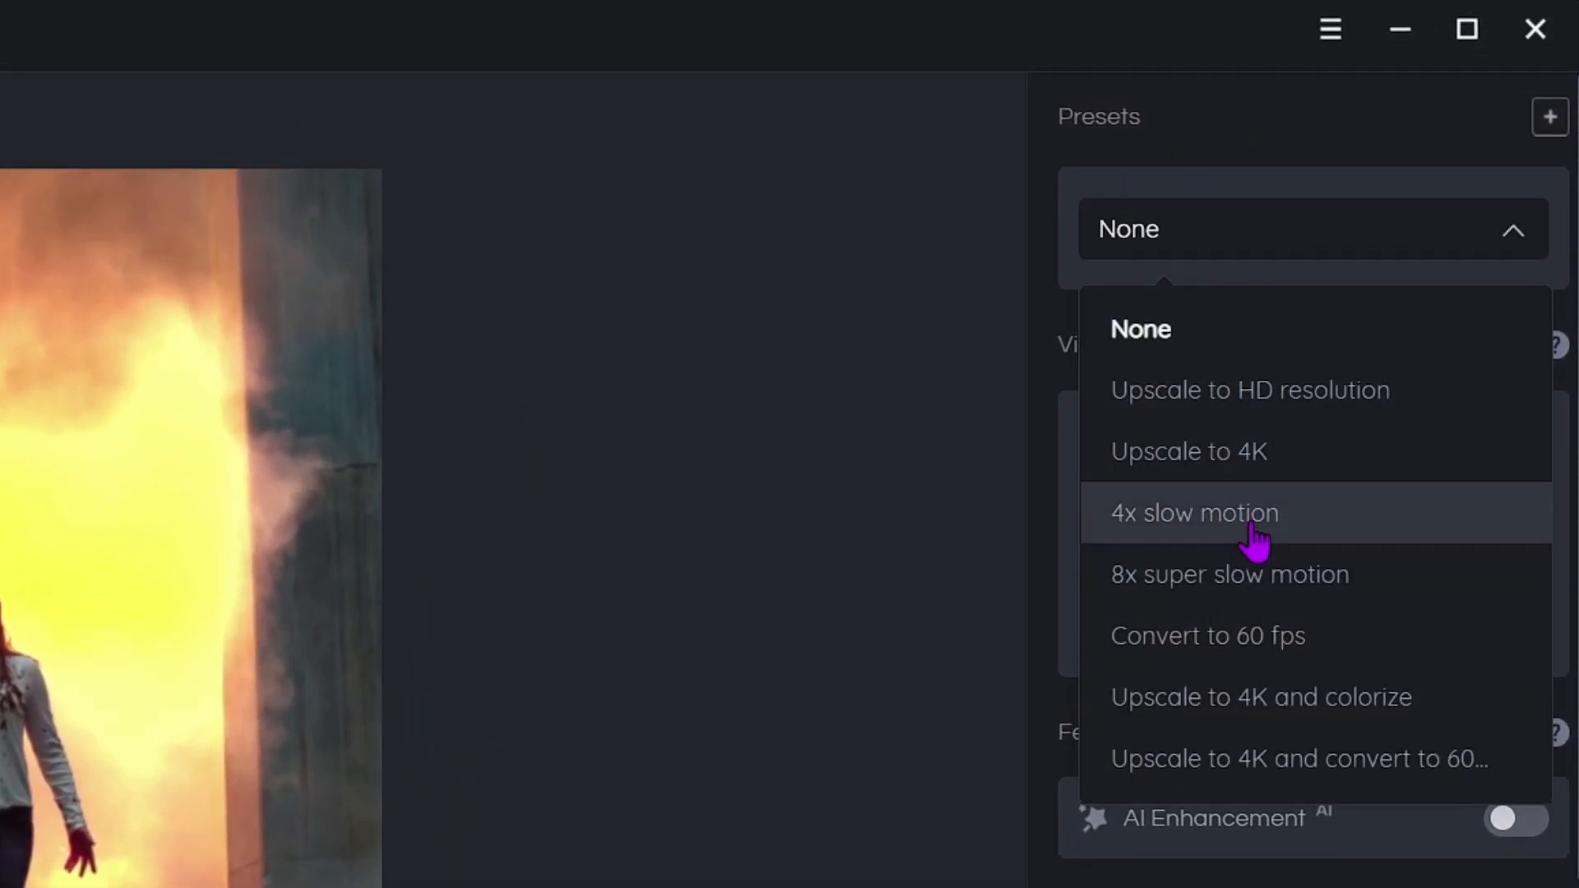
pyautogui.moveTo(1300, 759)
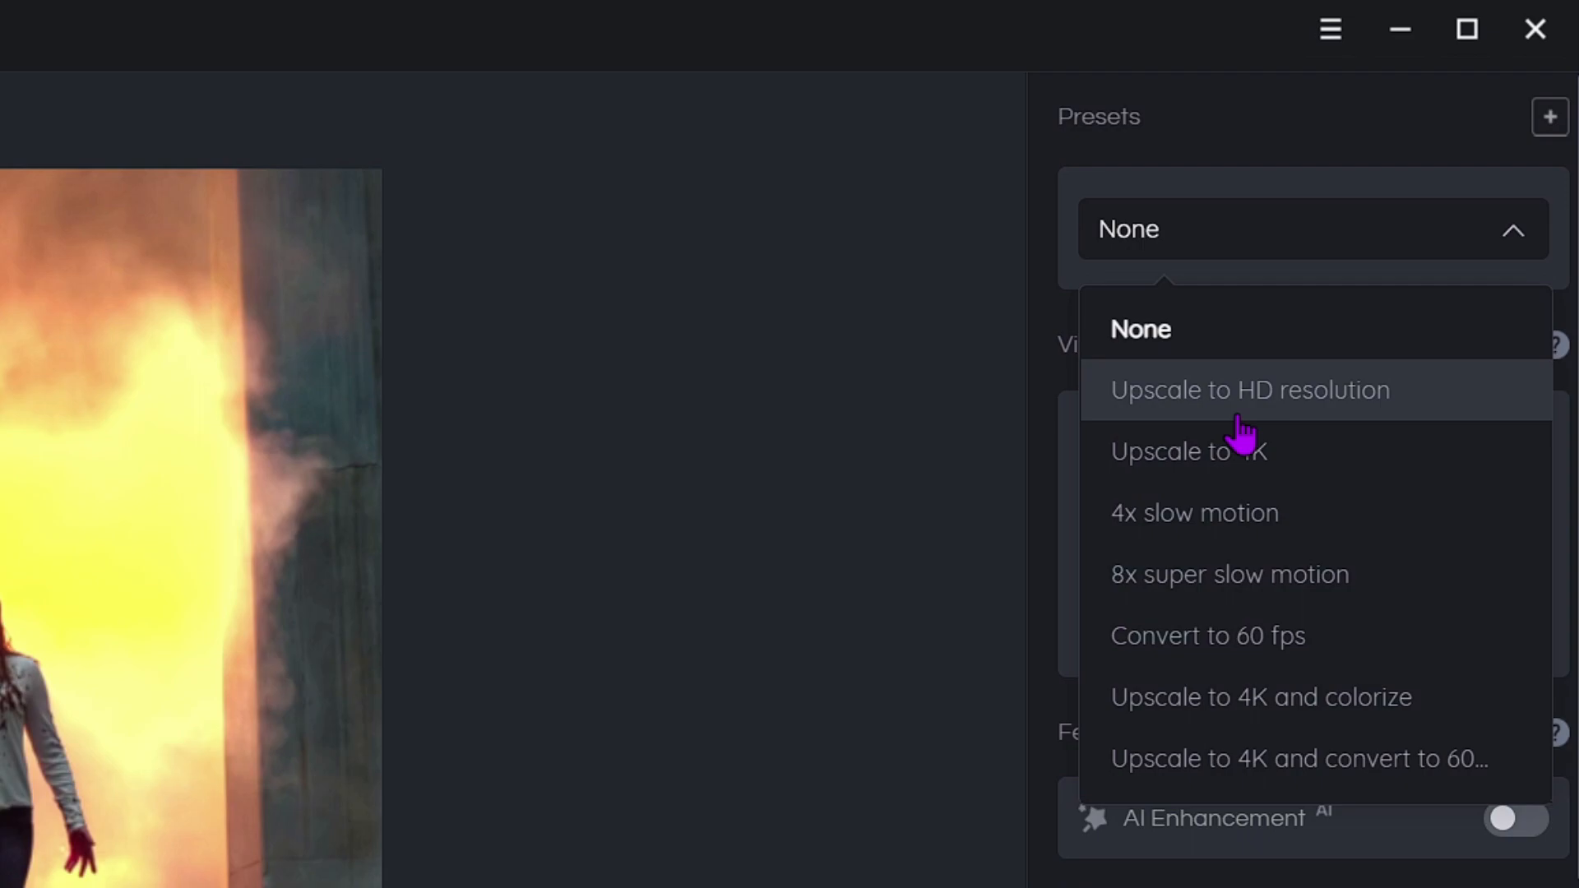
pyautogui.click(1187, 451)
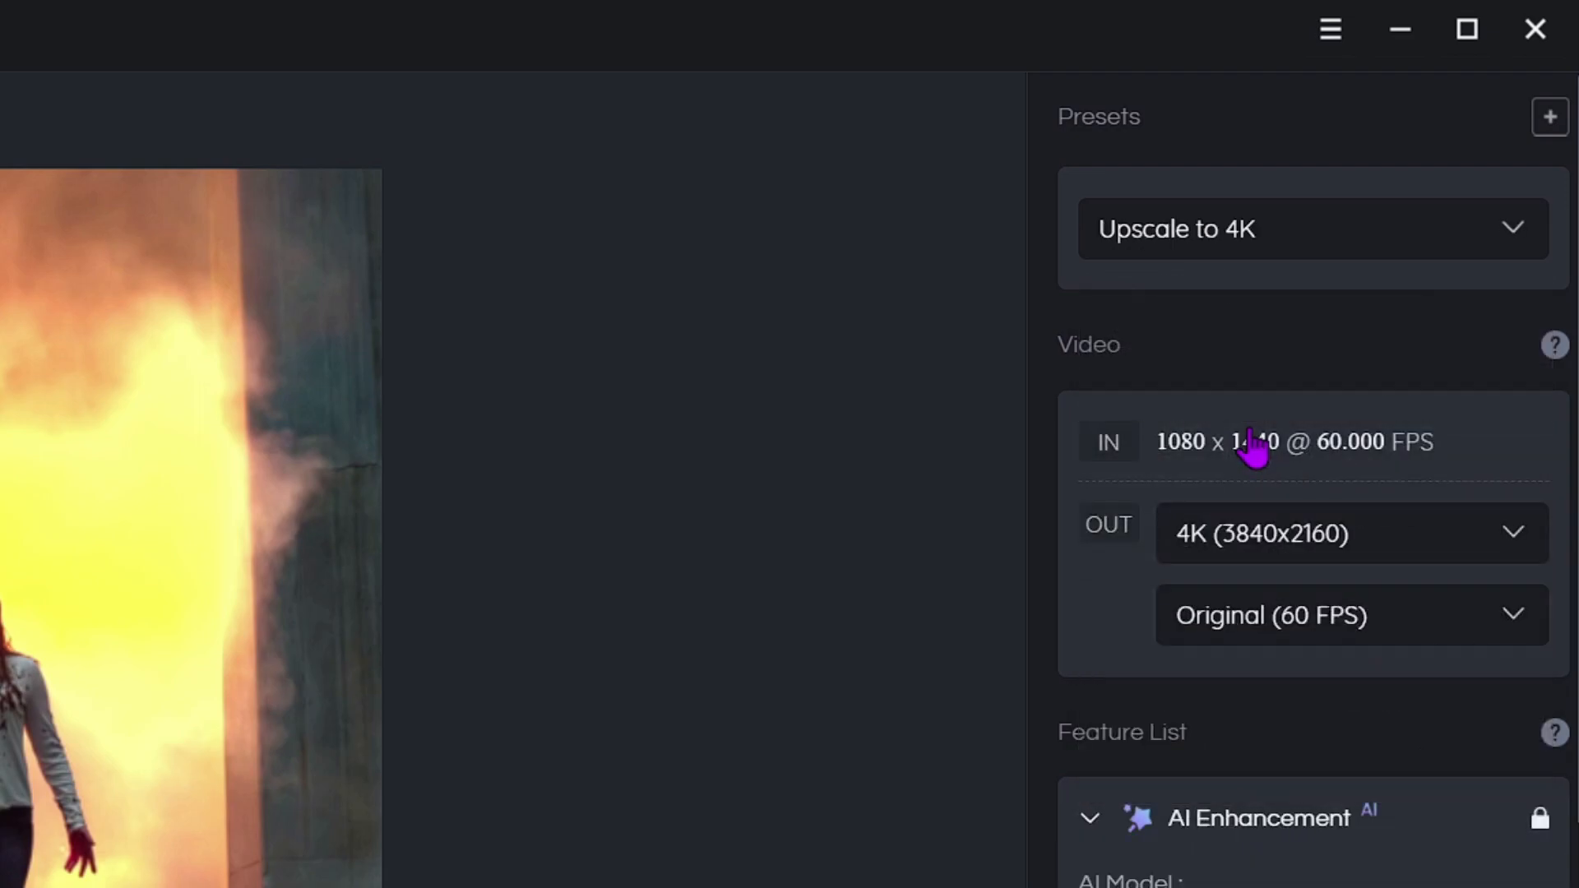
pyautogui.scroll(-3)
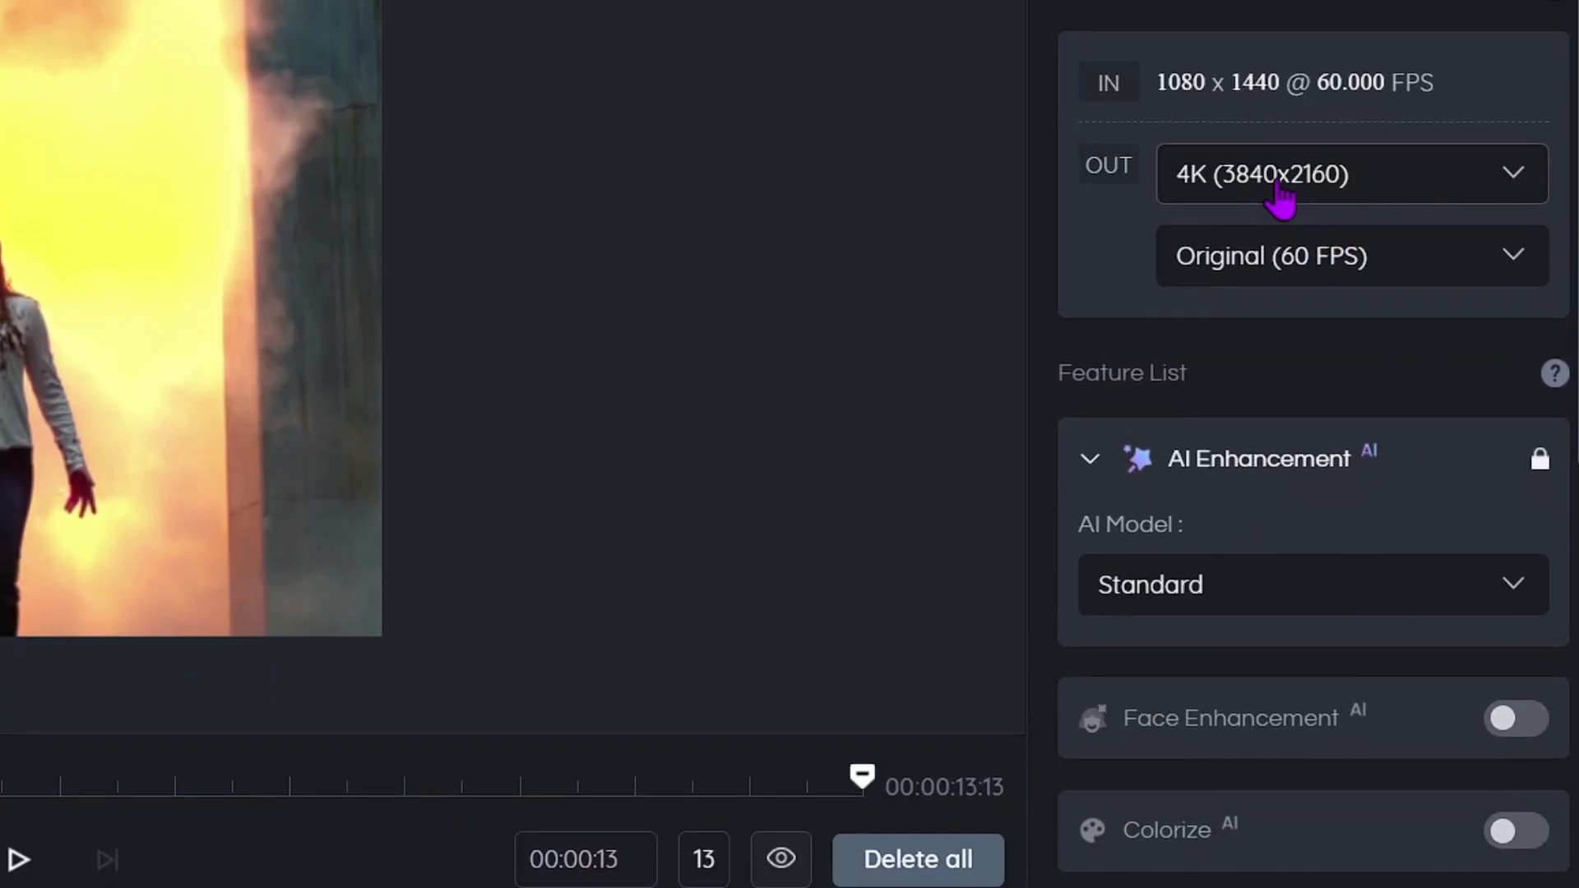
pyautogui.click(1349, 173)
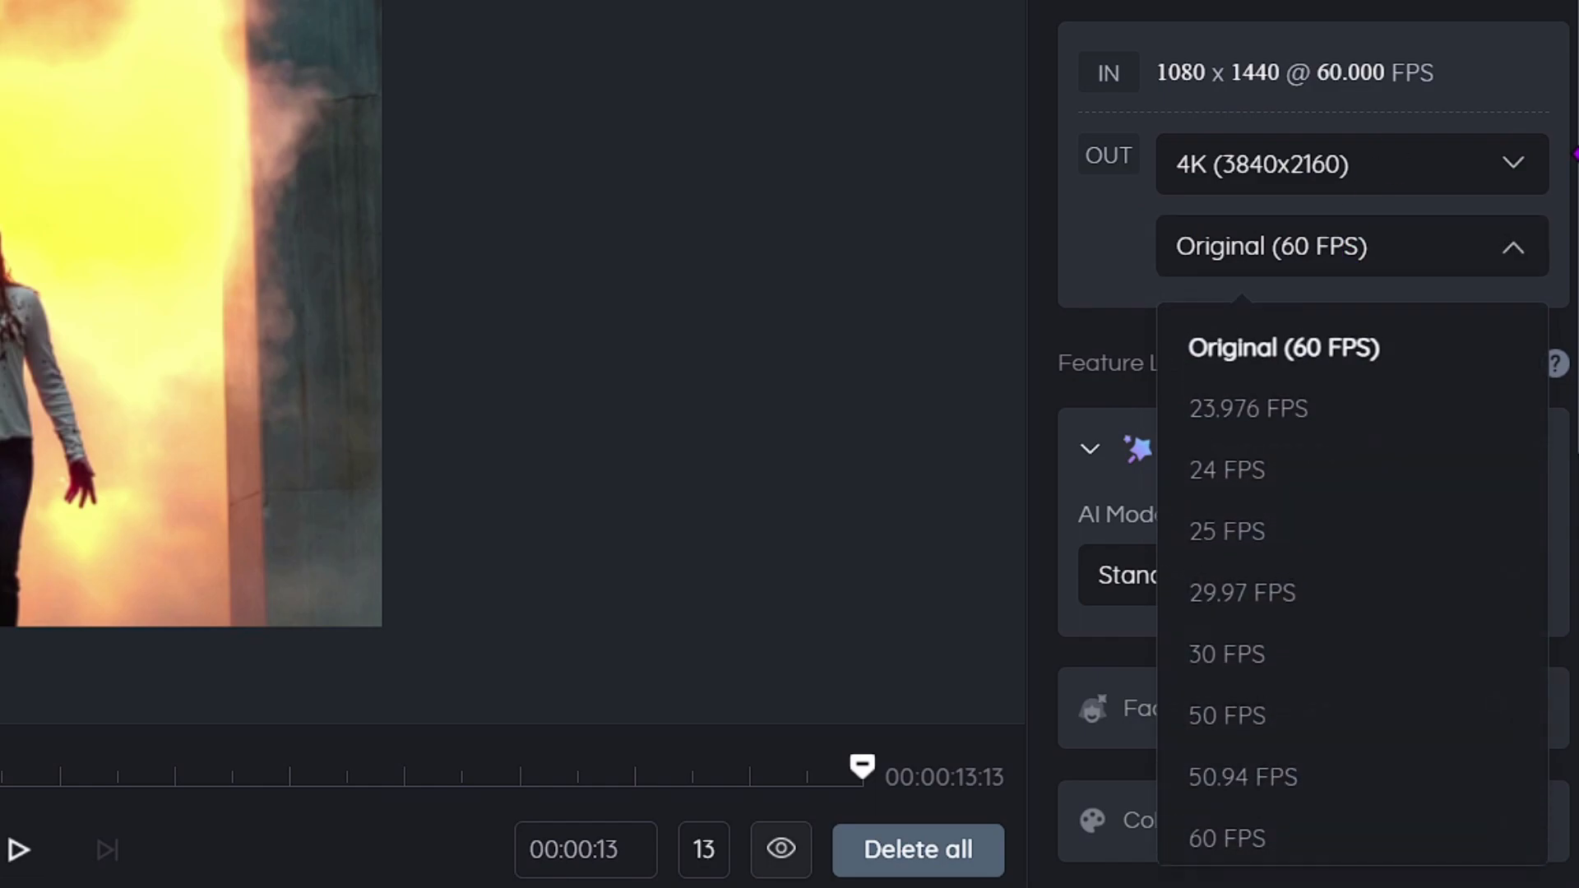
pyautogui.scroll(-3)
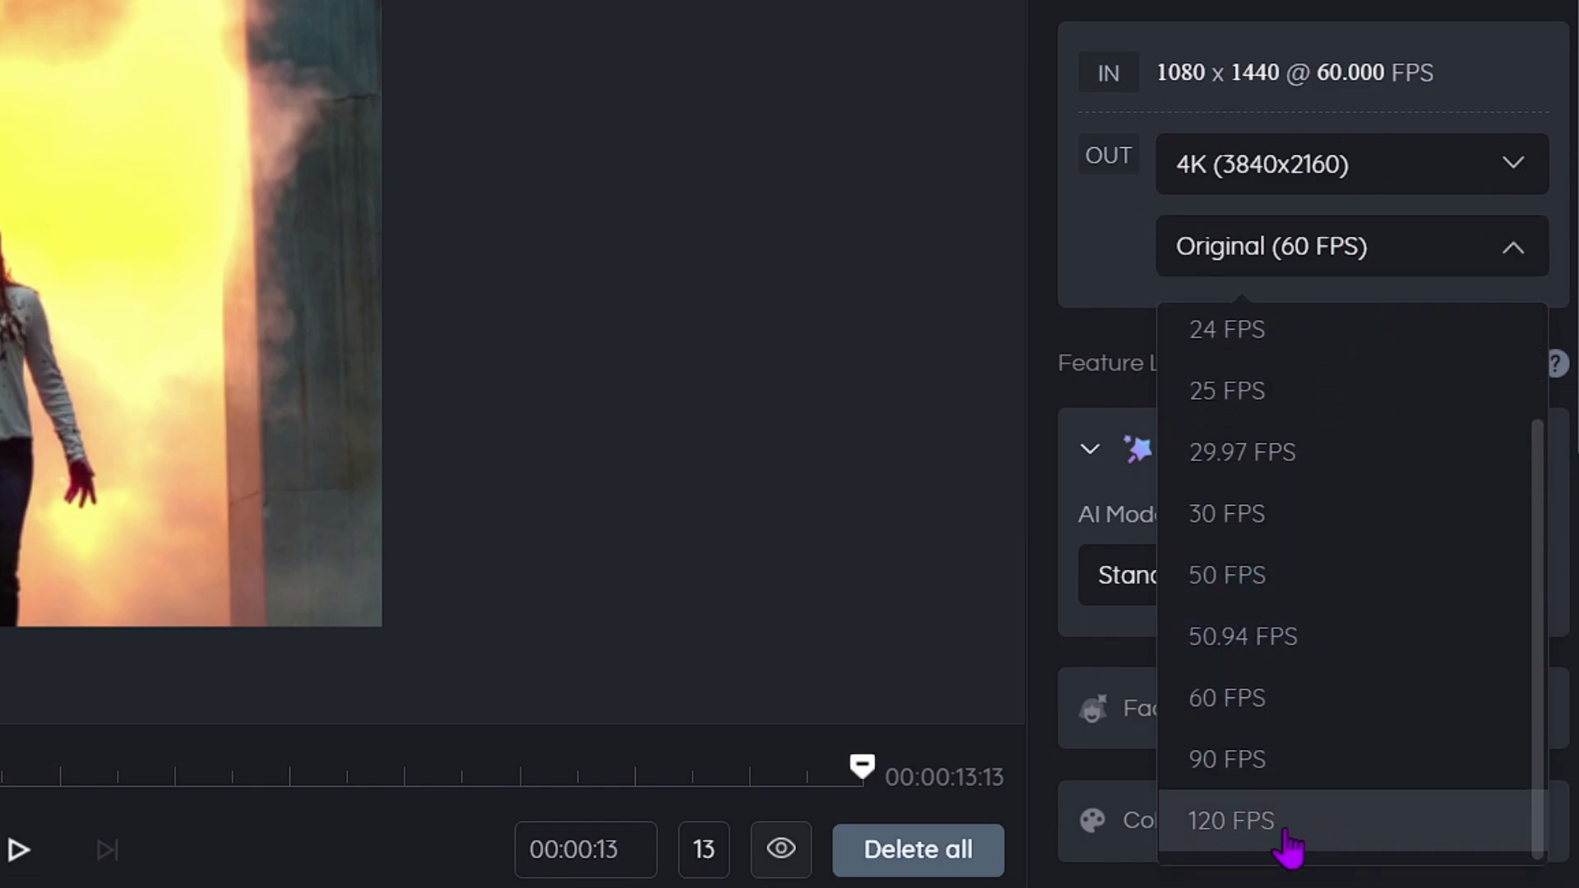
pyautogui.moveTo(1366, 872)
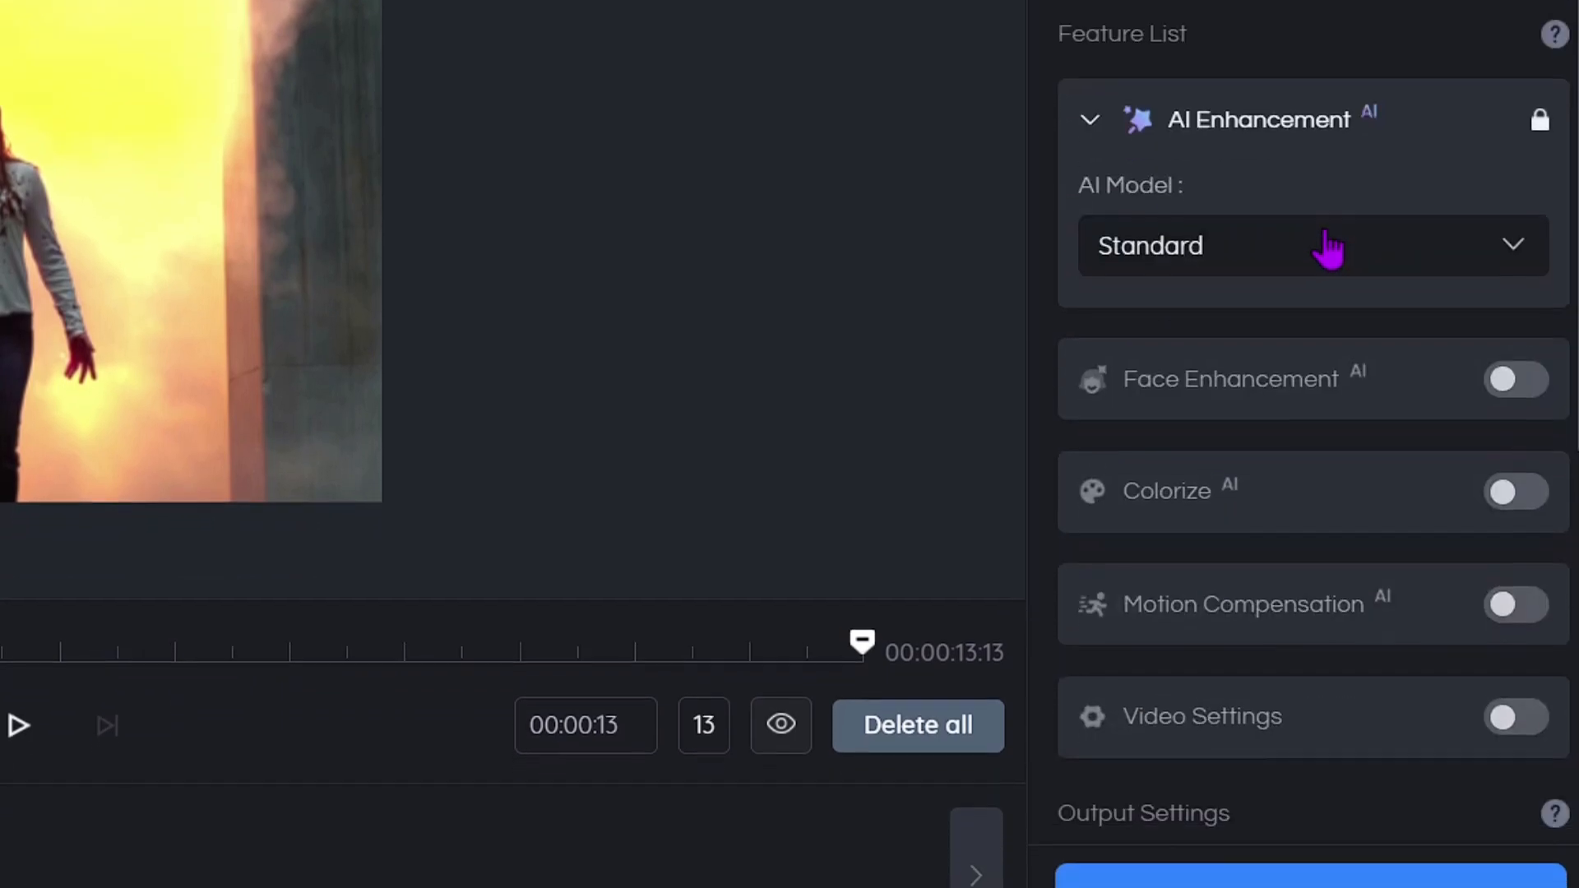
# - Choose the Denoise AI model, leave Motion Compensation off and enable Face Enhancement
pyautogui.click(1309, 245)
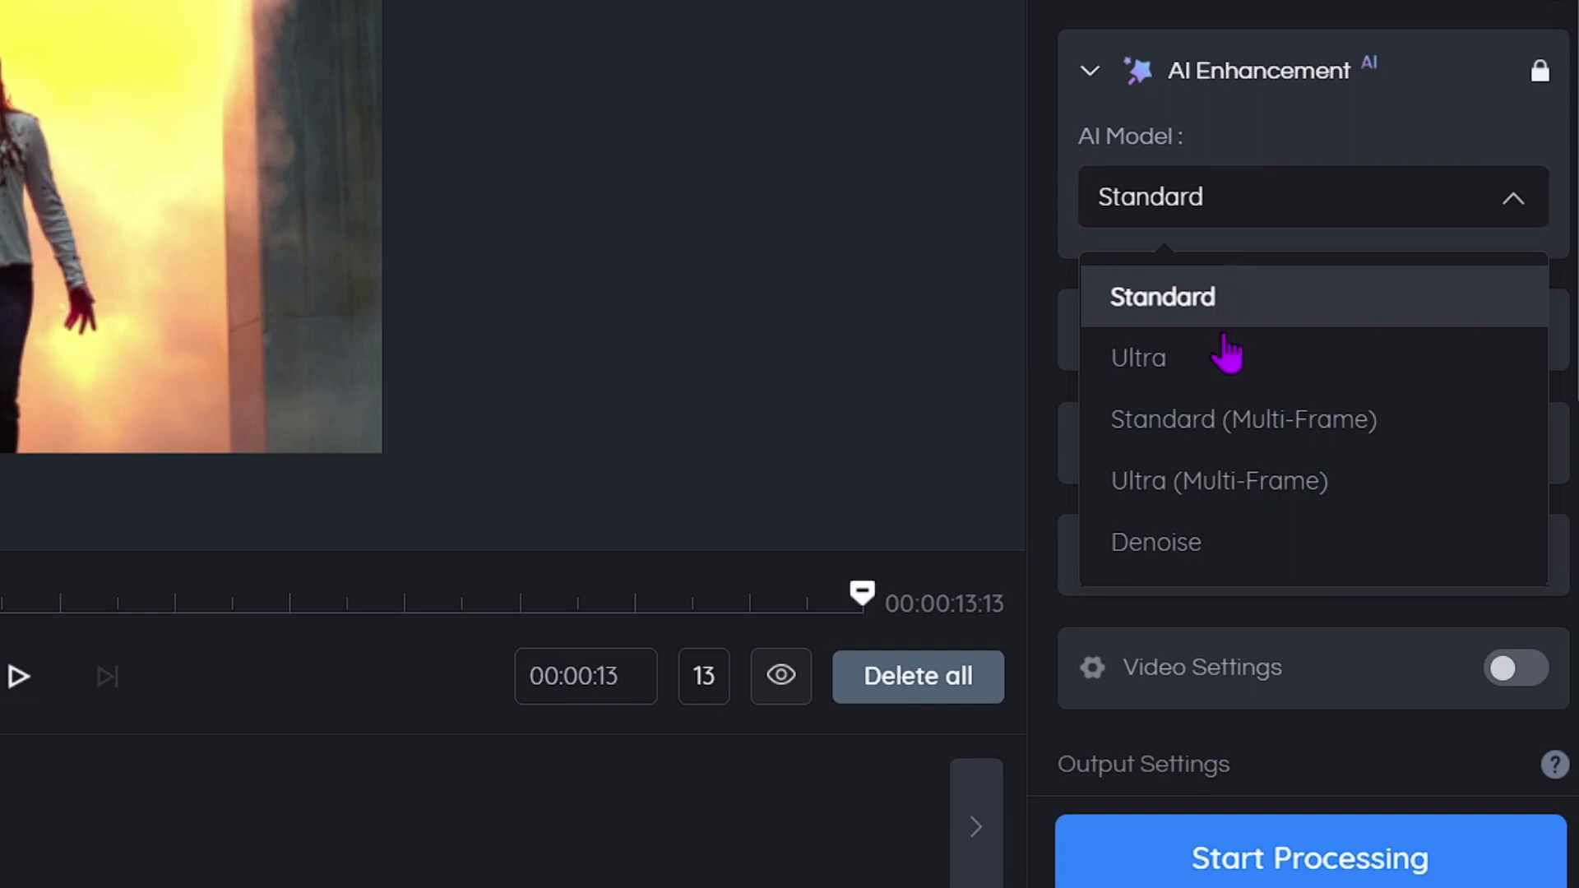
pyautogui.click(1155, 541)
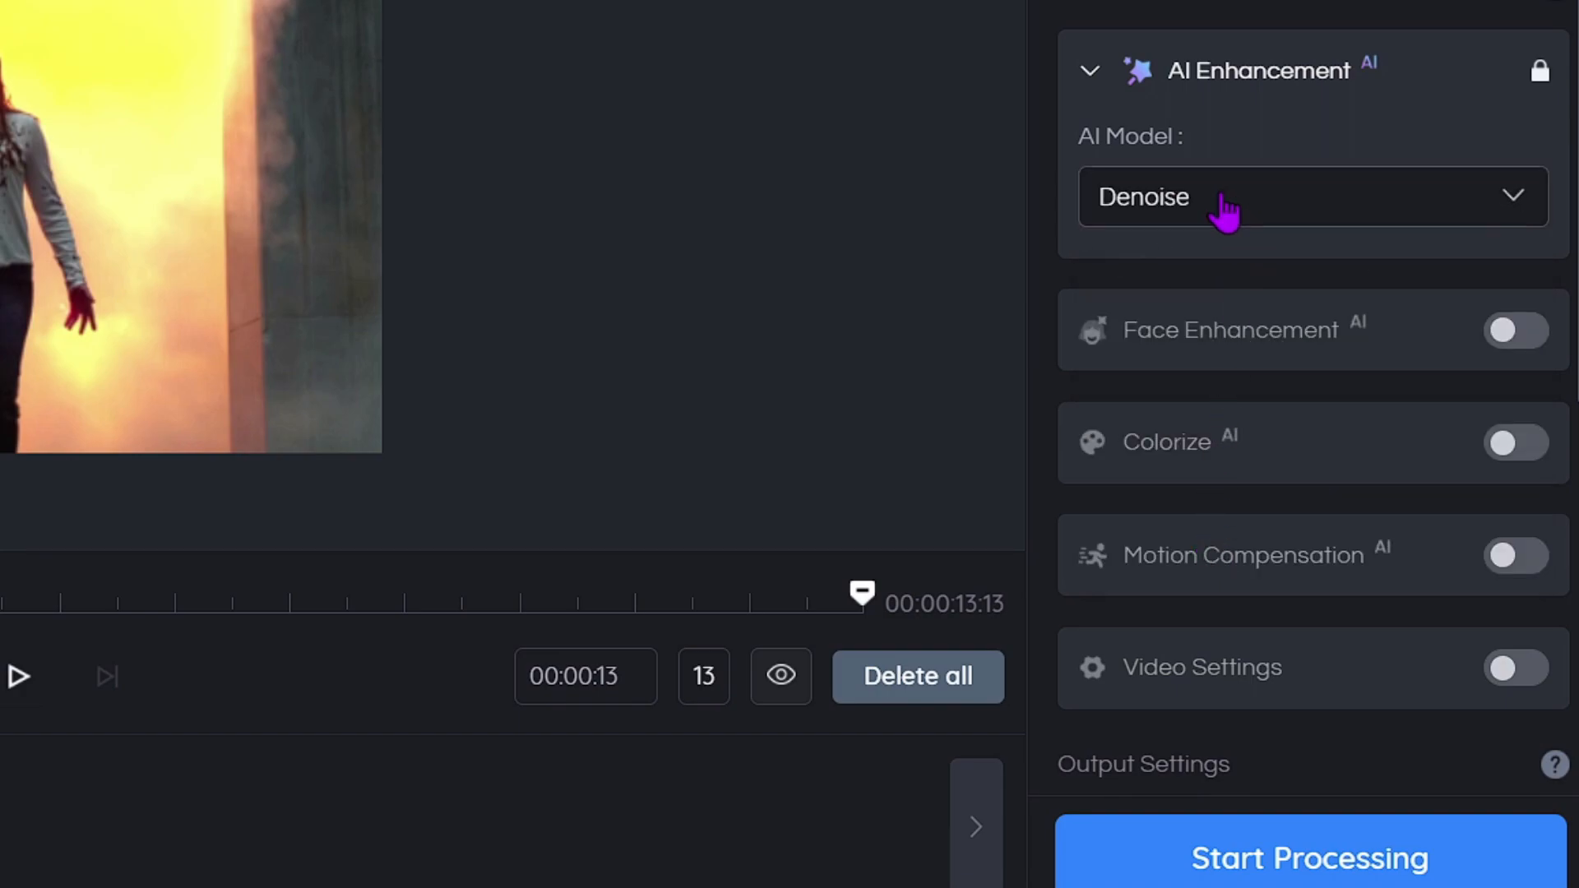
pyautogui.scroll(-3)
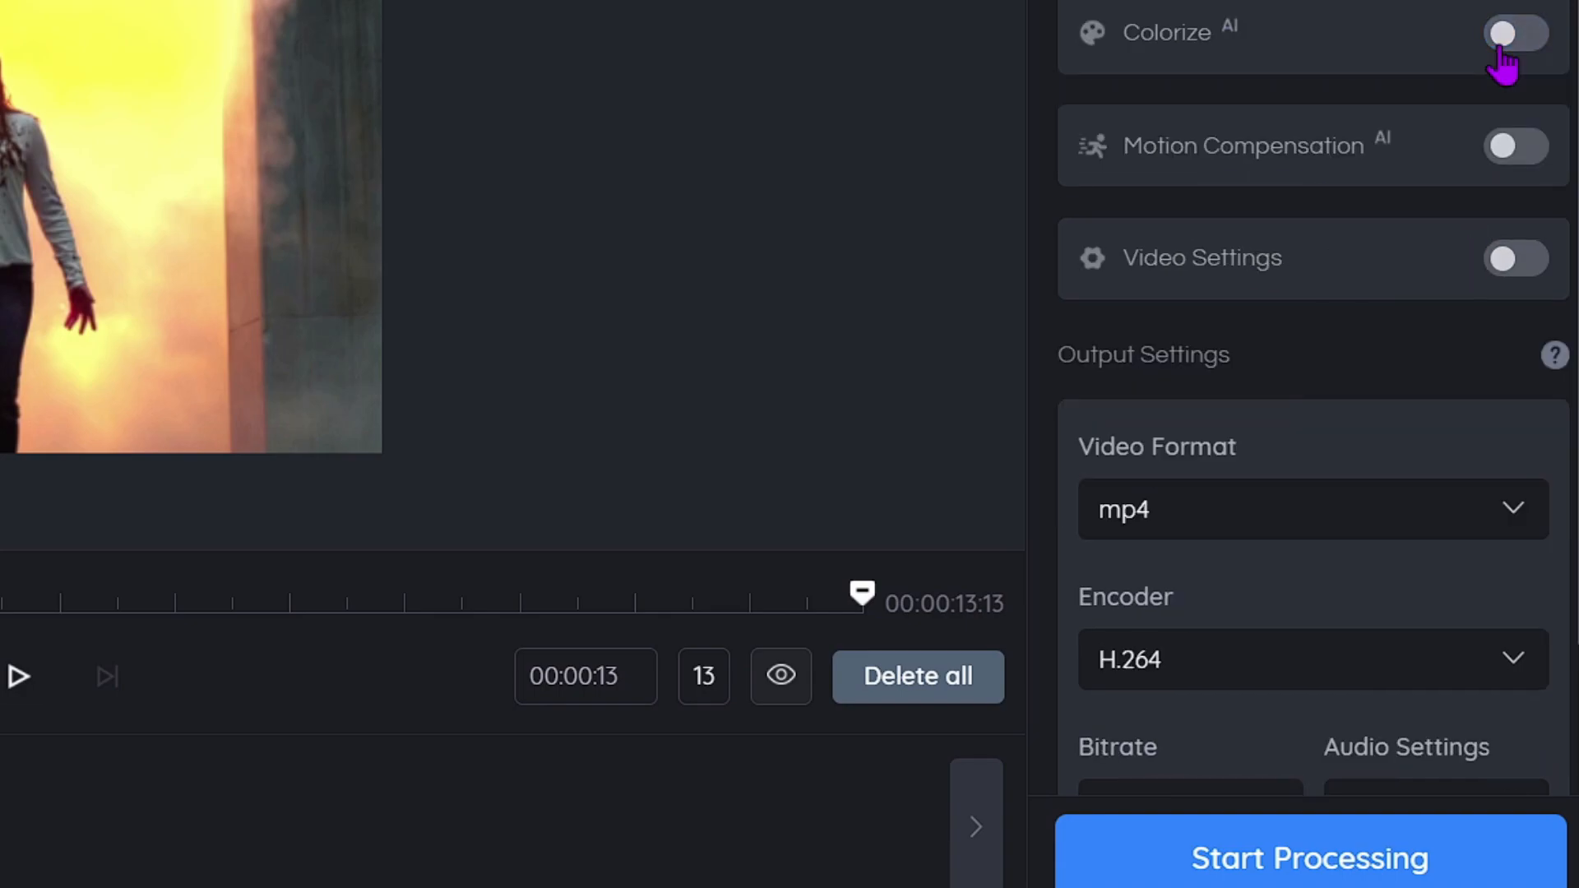
pyautogui.click(1515, 144)
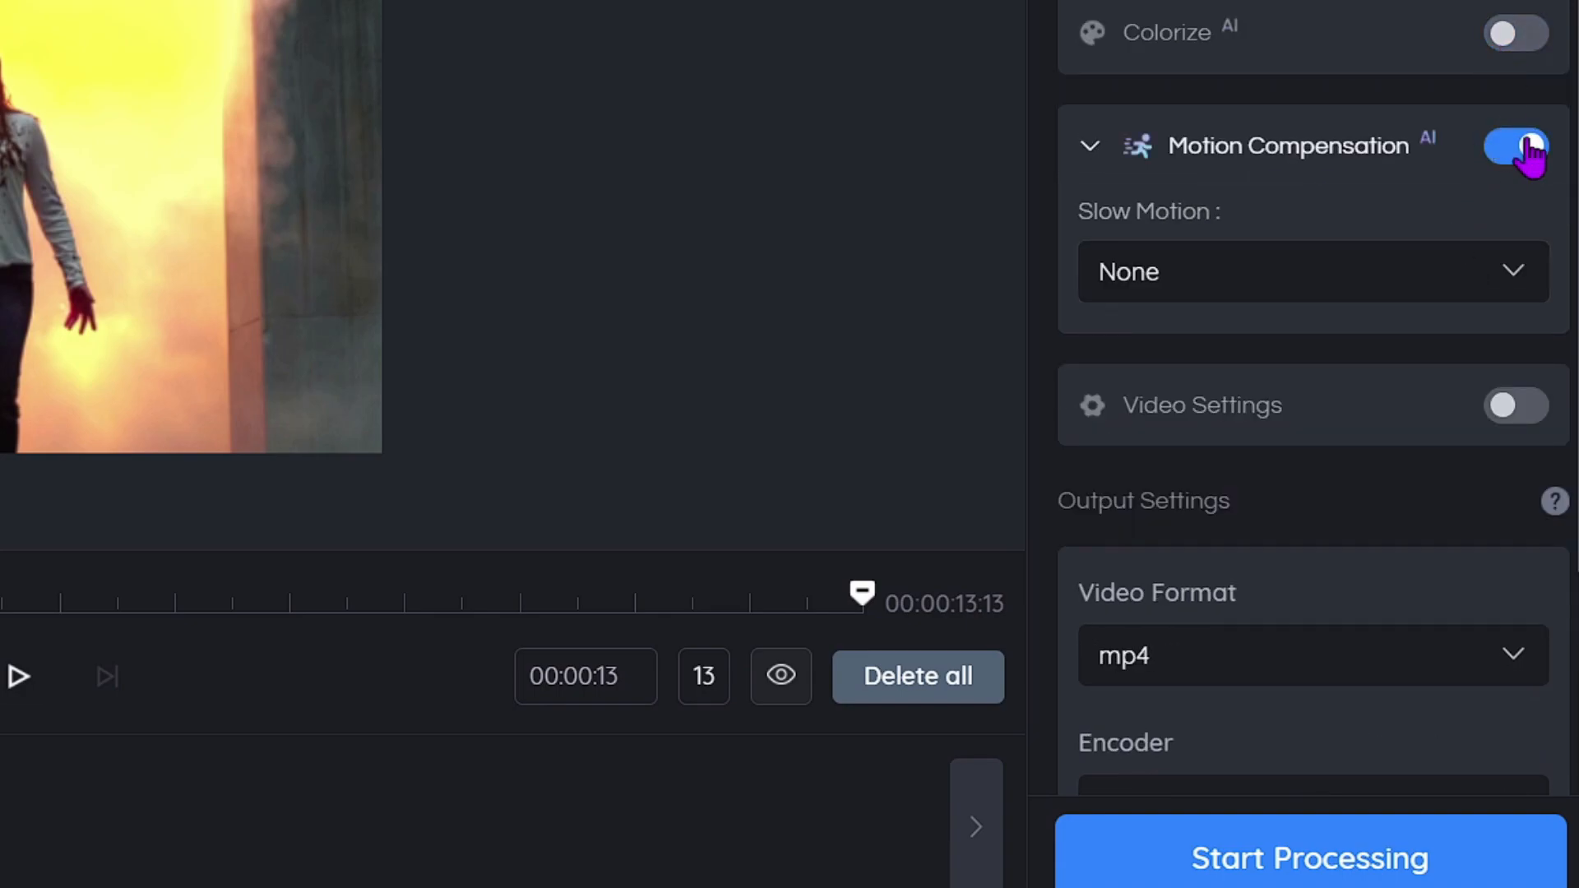
pyautogui.click(1515, 144)
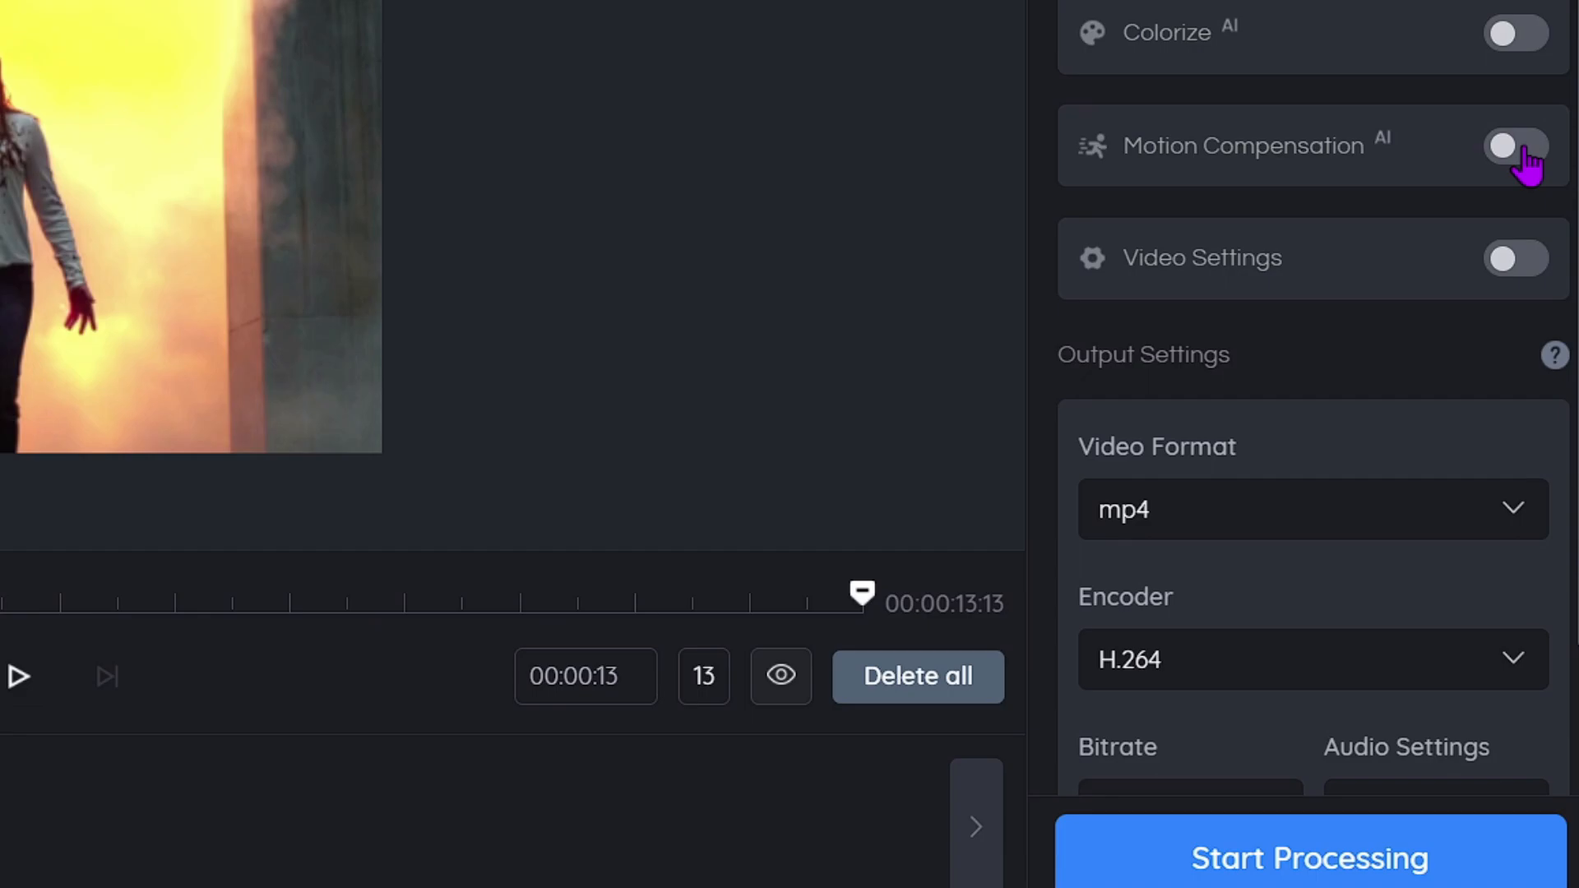
pyautogui.click(1515, 146)
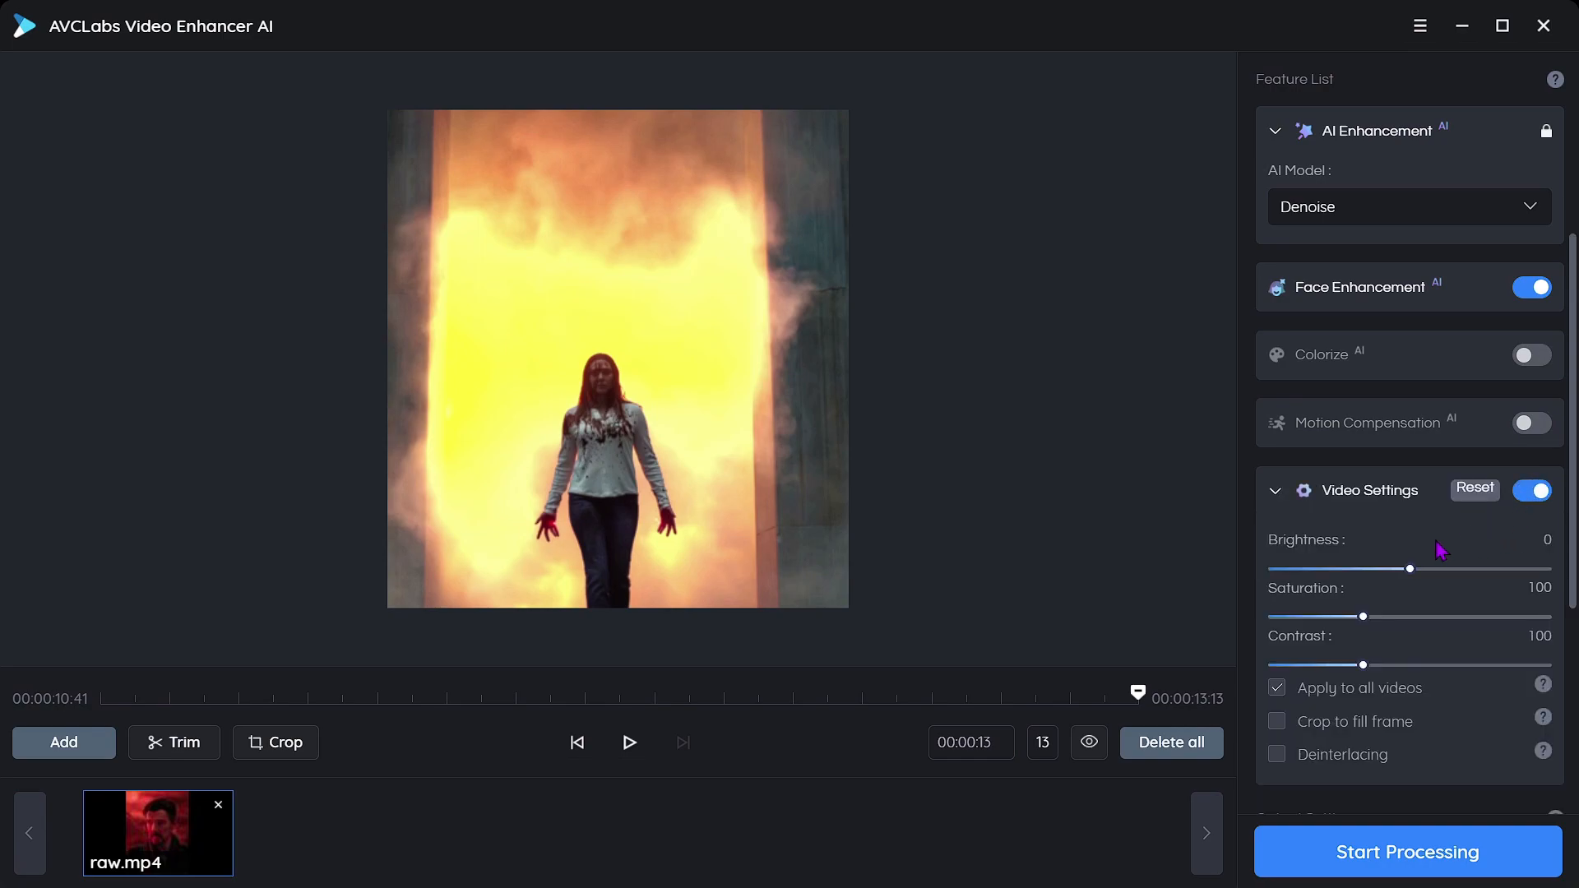
# - Try brightness 2, saturation 146 and contrast up to 151 in Video Settings
pyautogui.moveTo(1410, 569); pyautogui.dragTo(1490, 569)
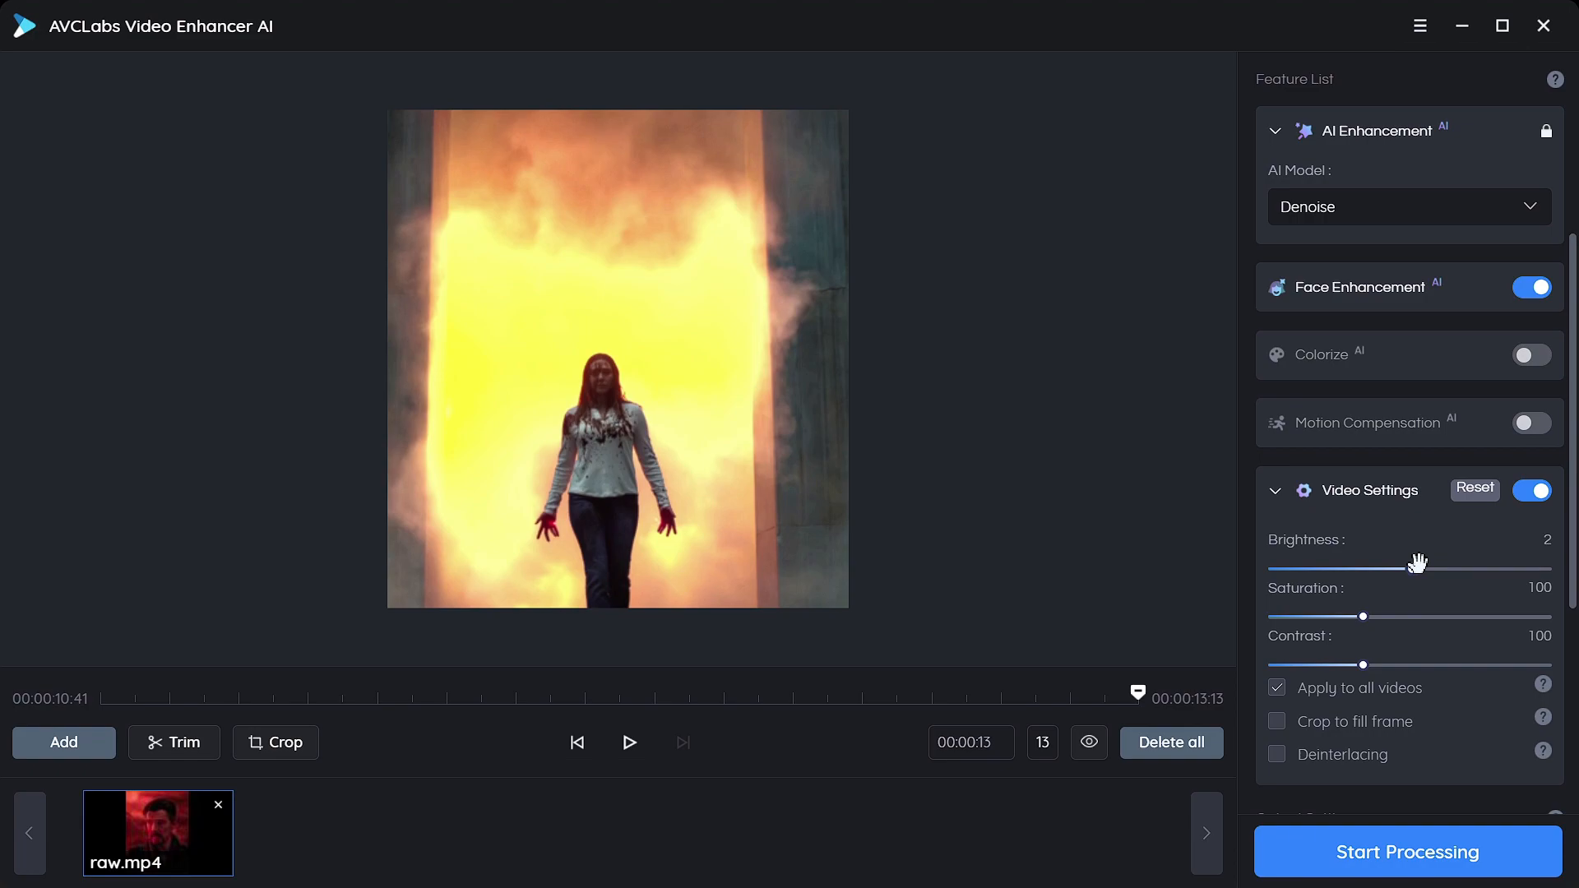
pyautogui.scroll(-3)
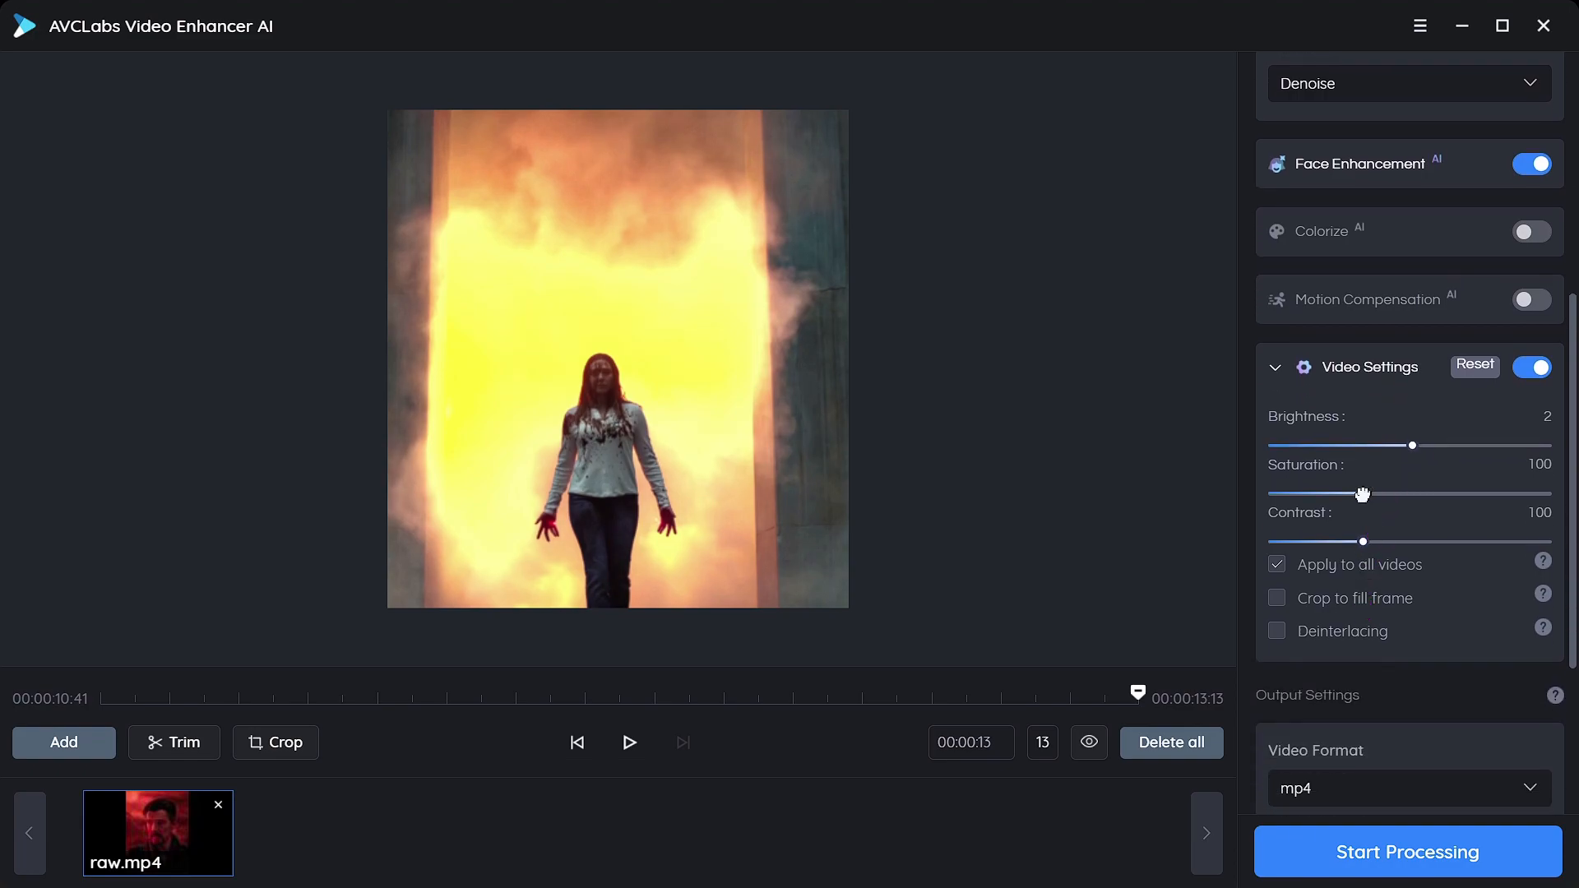
pyautogui.moveTo(1366, 494); pyautogui.dragTo(1408, 493)
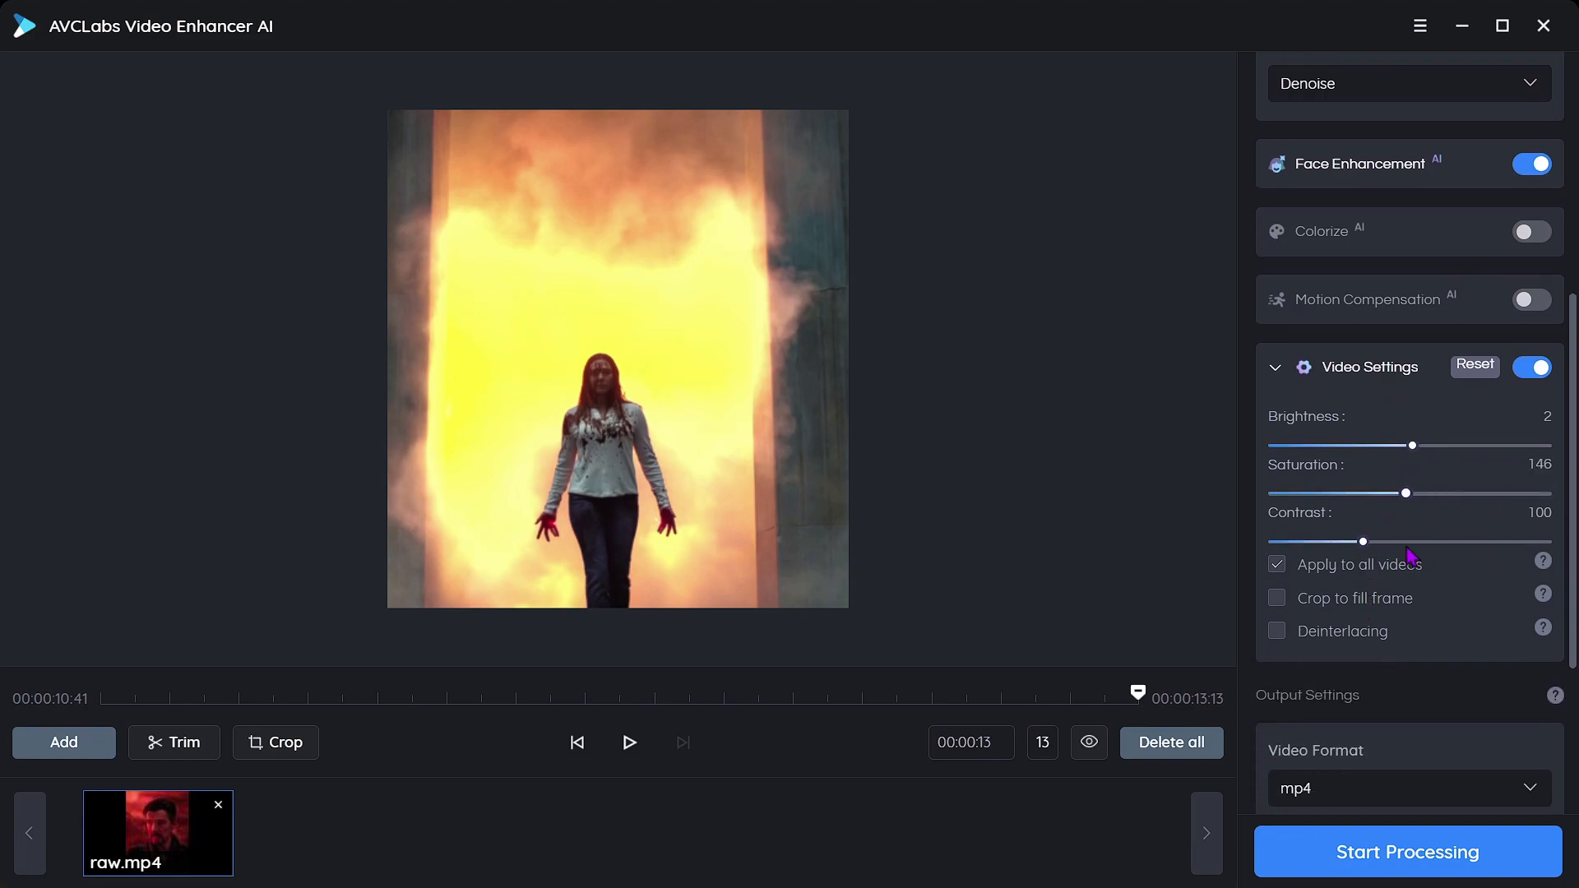
pyautogui.moveTo(1366, 542); pyautogui.dragTo(1385, 541)
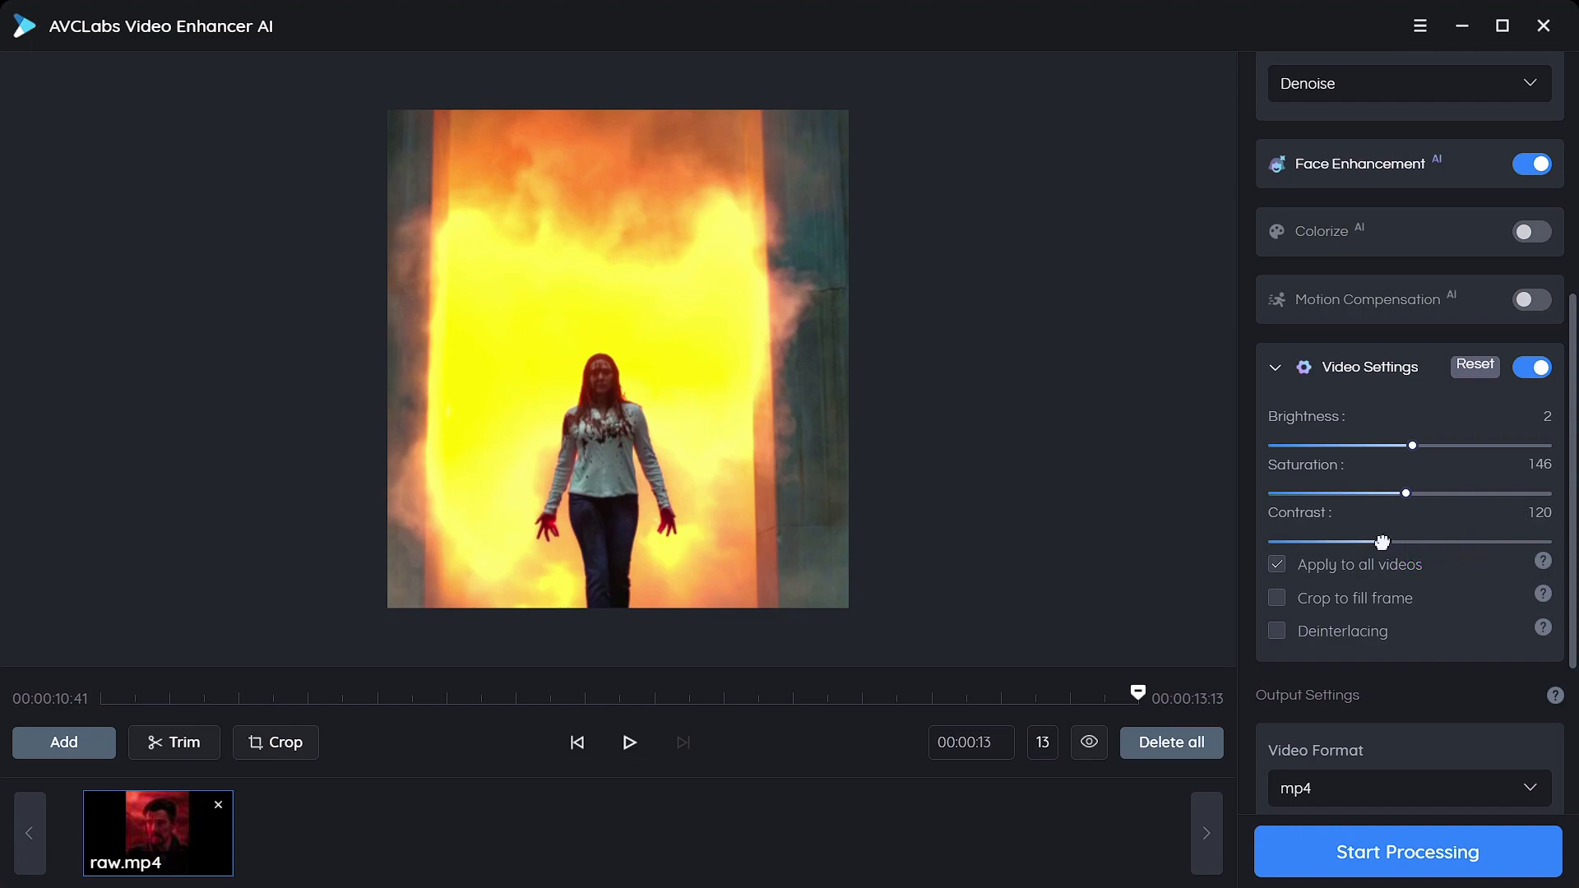
pyautogui.moveTo(1383, 541); pyautogui.dragTo(1408, 541)
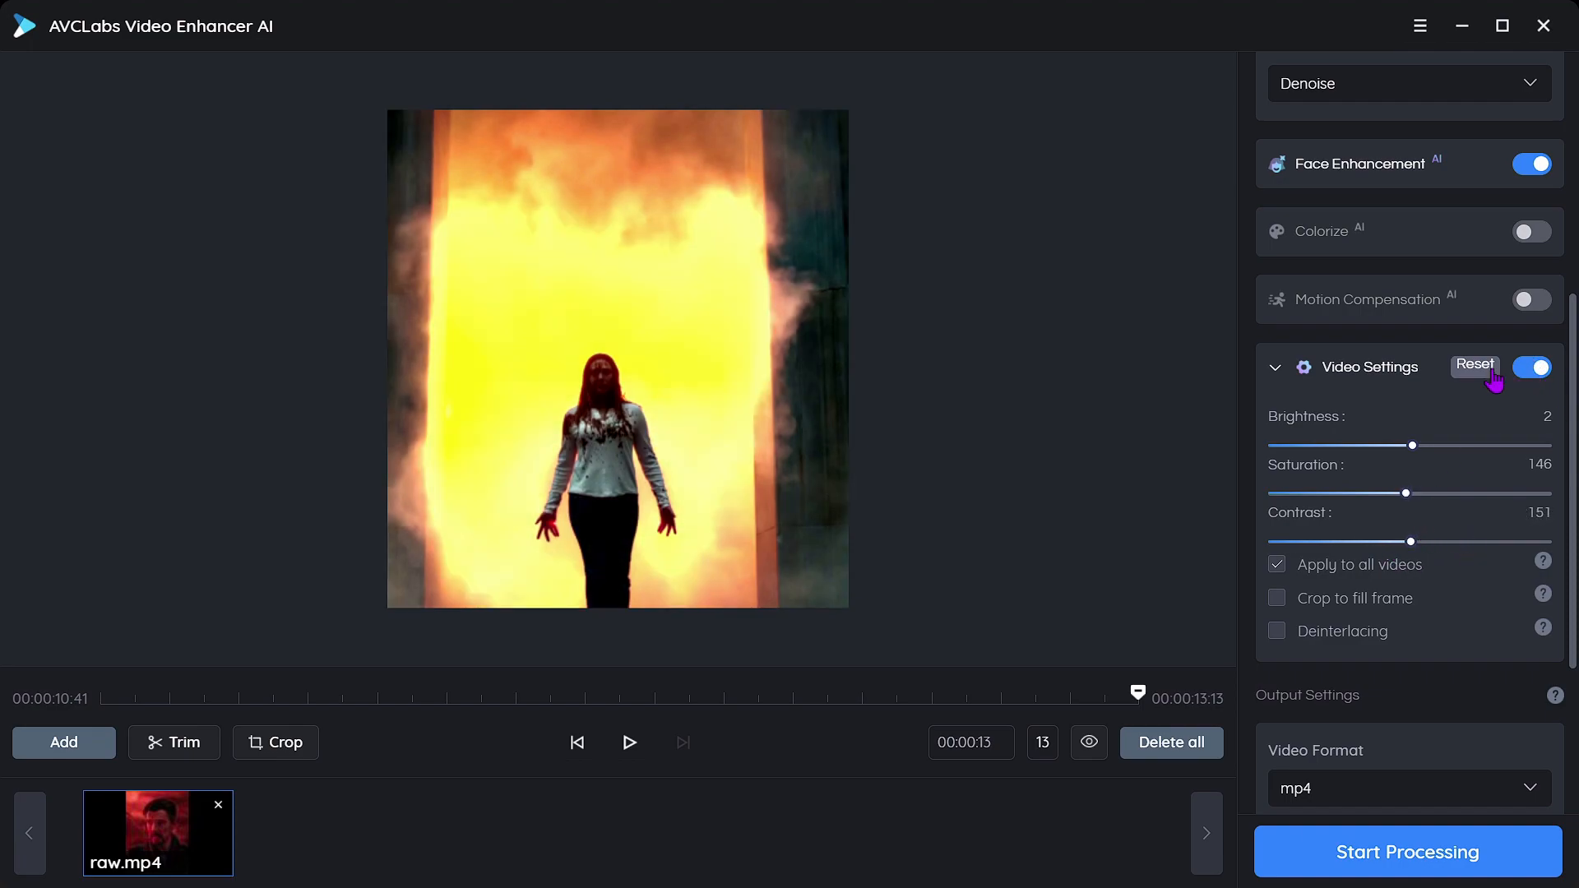
# - Reset the colour adjustments and switch Video Settings off
pyautogui.click(1532, 367)
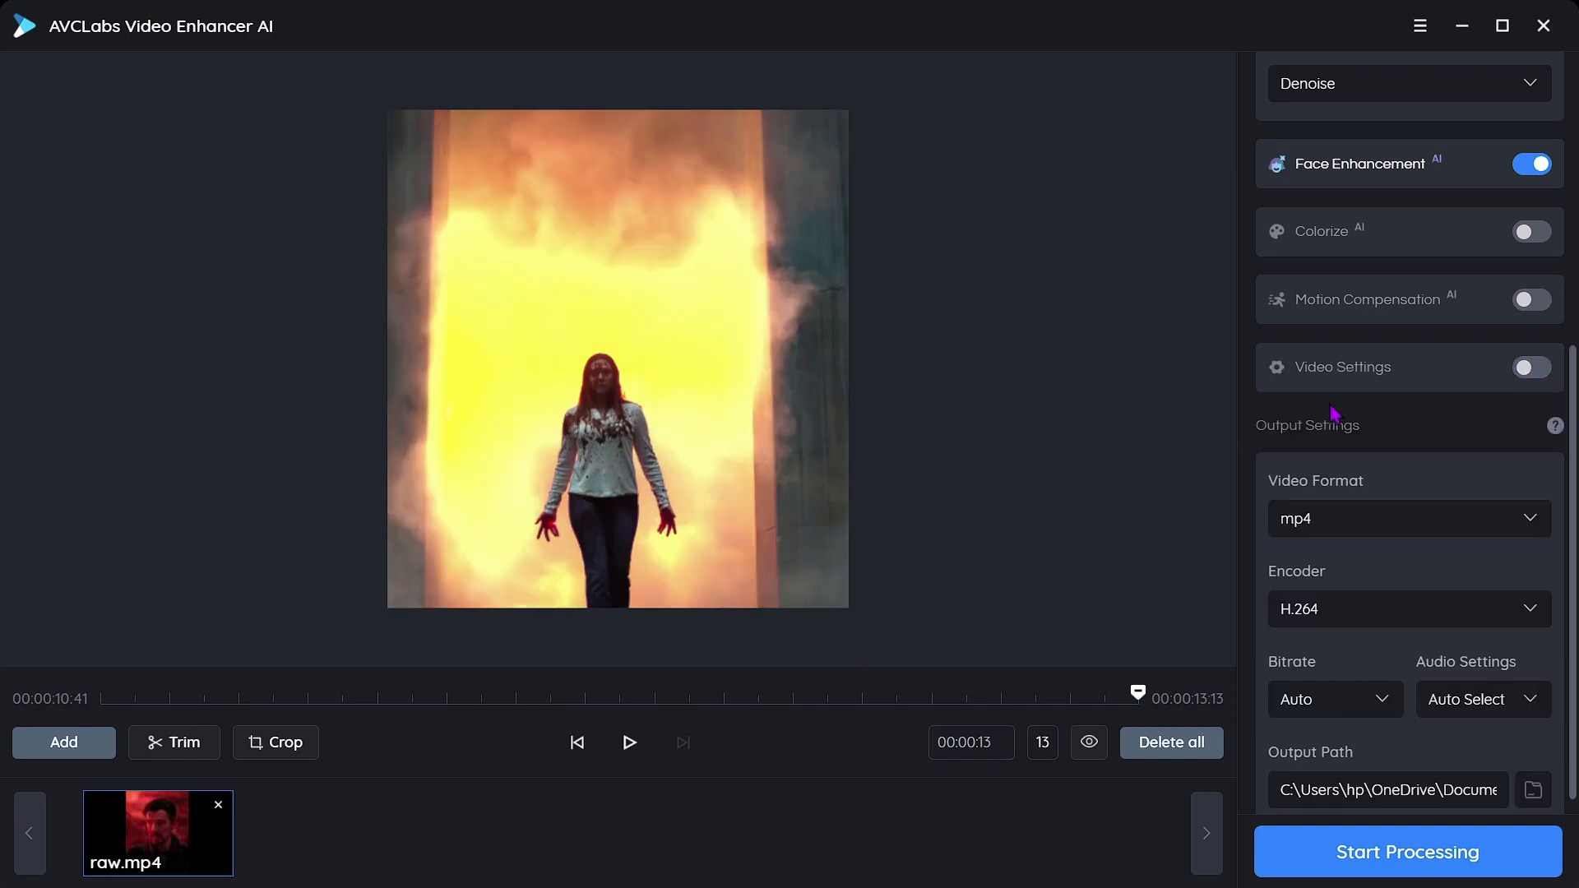
pyautogui.click(1406, 518)
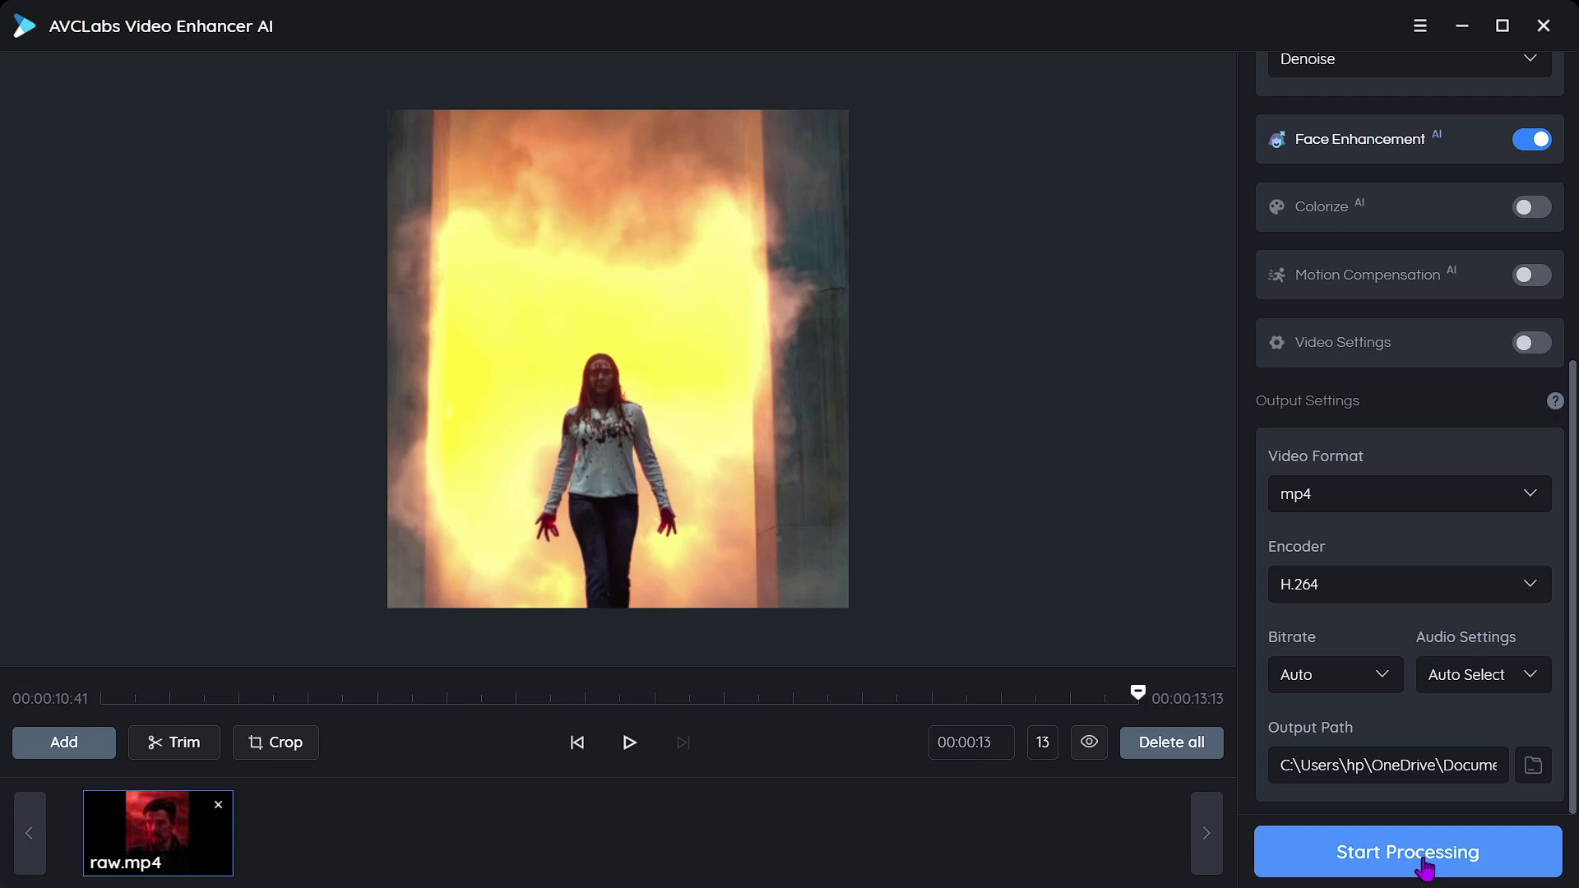
# - Start rendering the enhanced video and view the before/after previews at 1:1 size
pyautogui.click(1406, 852)
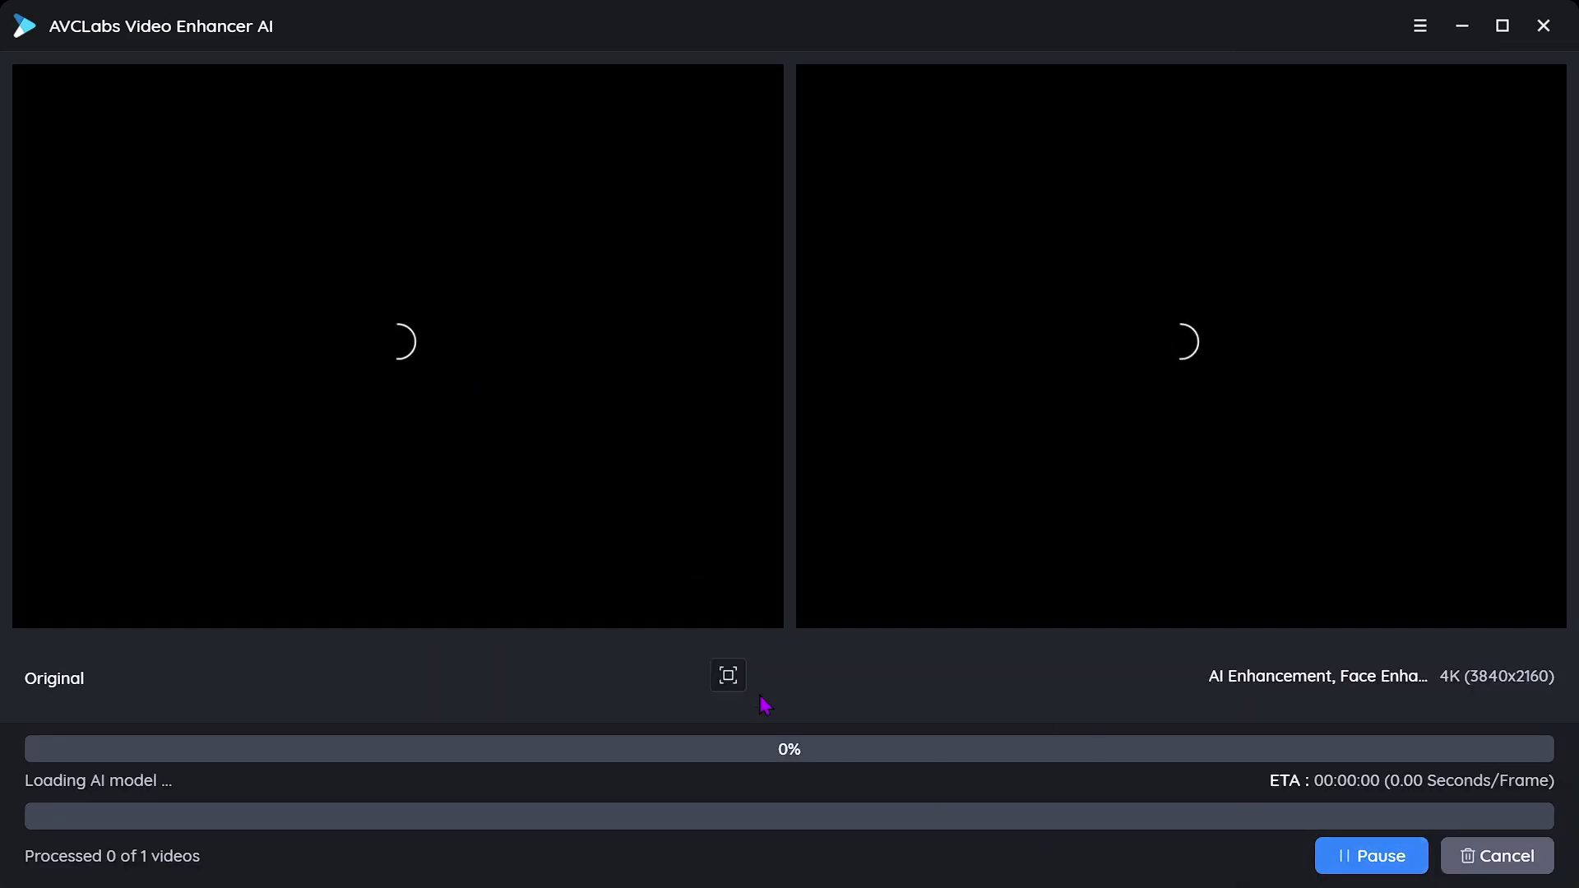
pyautogui.click(727, 674)
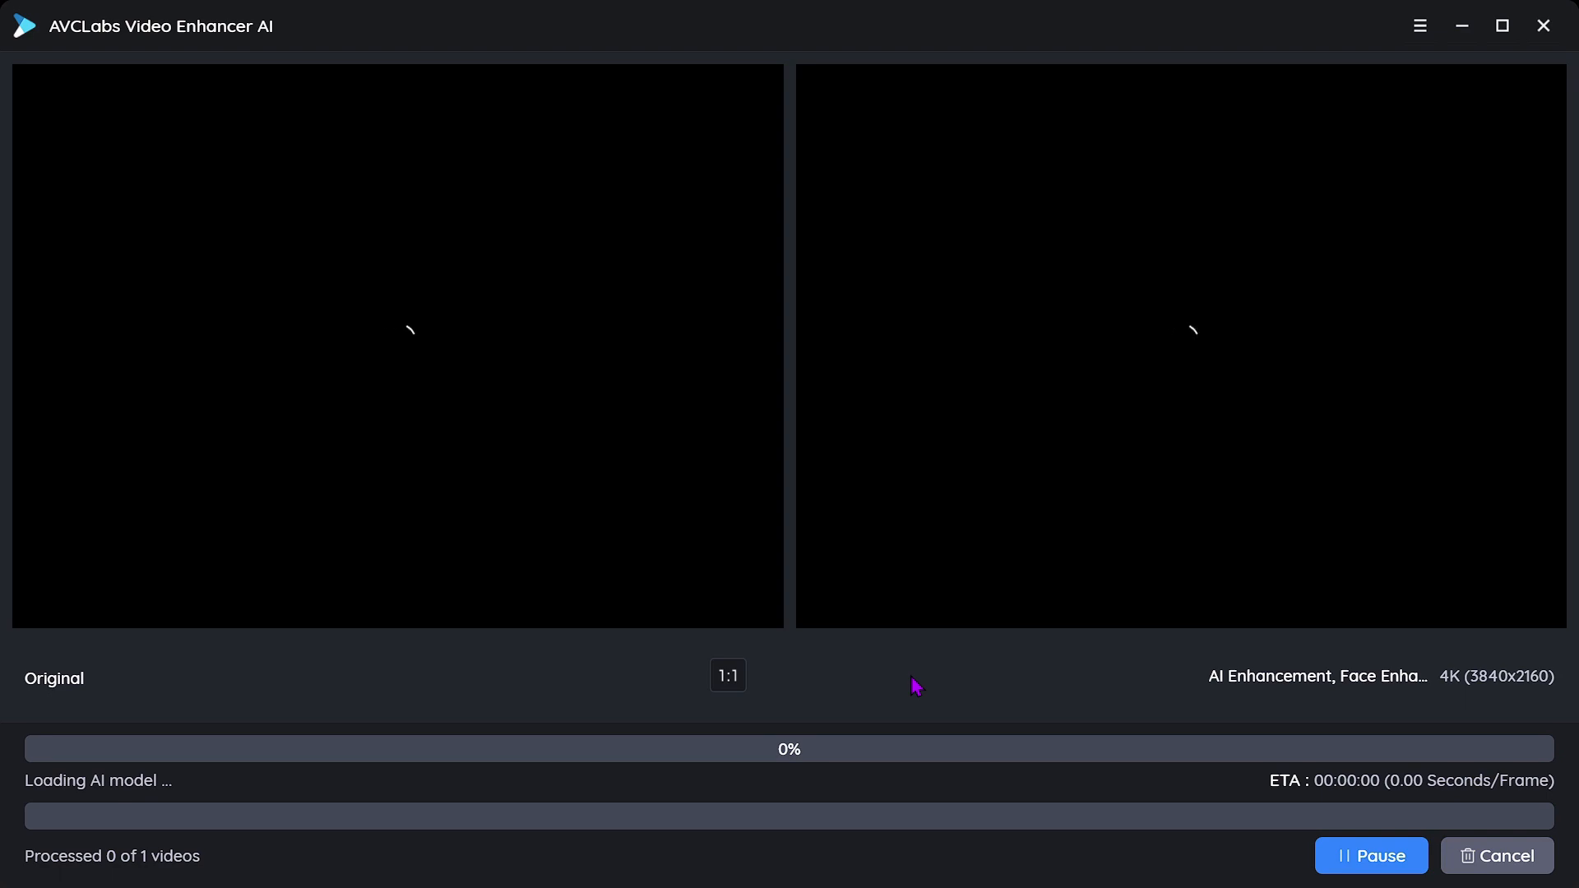
pyautogui.moveTo(926, 682)
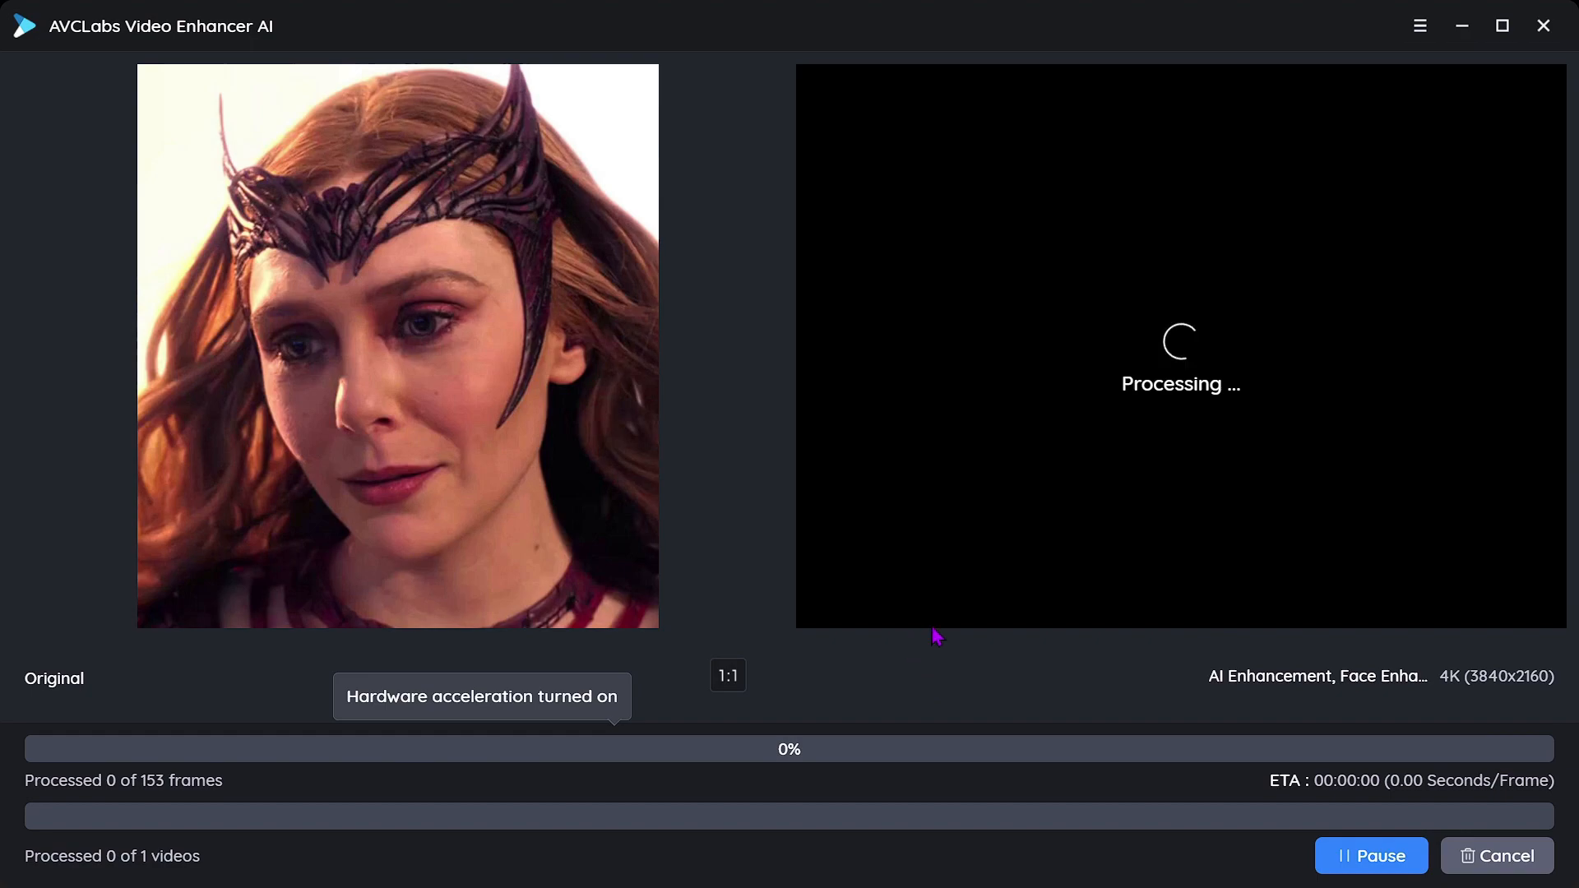
pyautogui.moveTo(1012, 663)
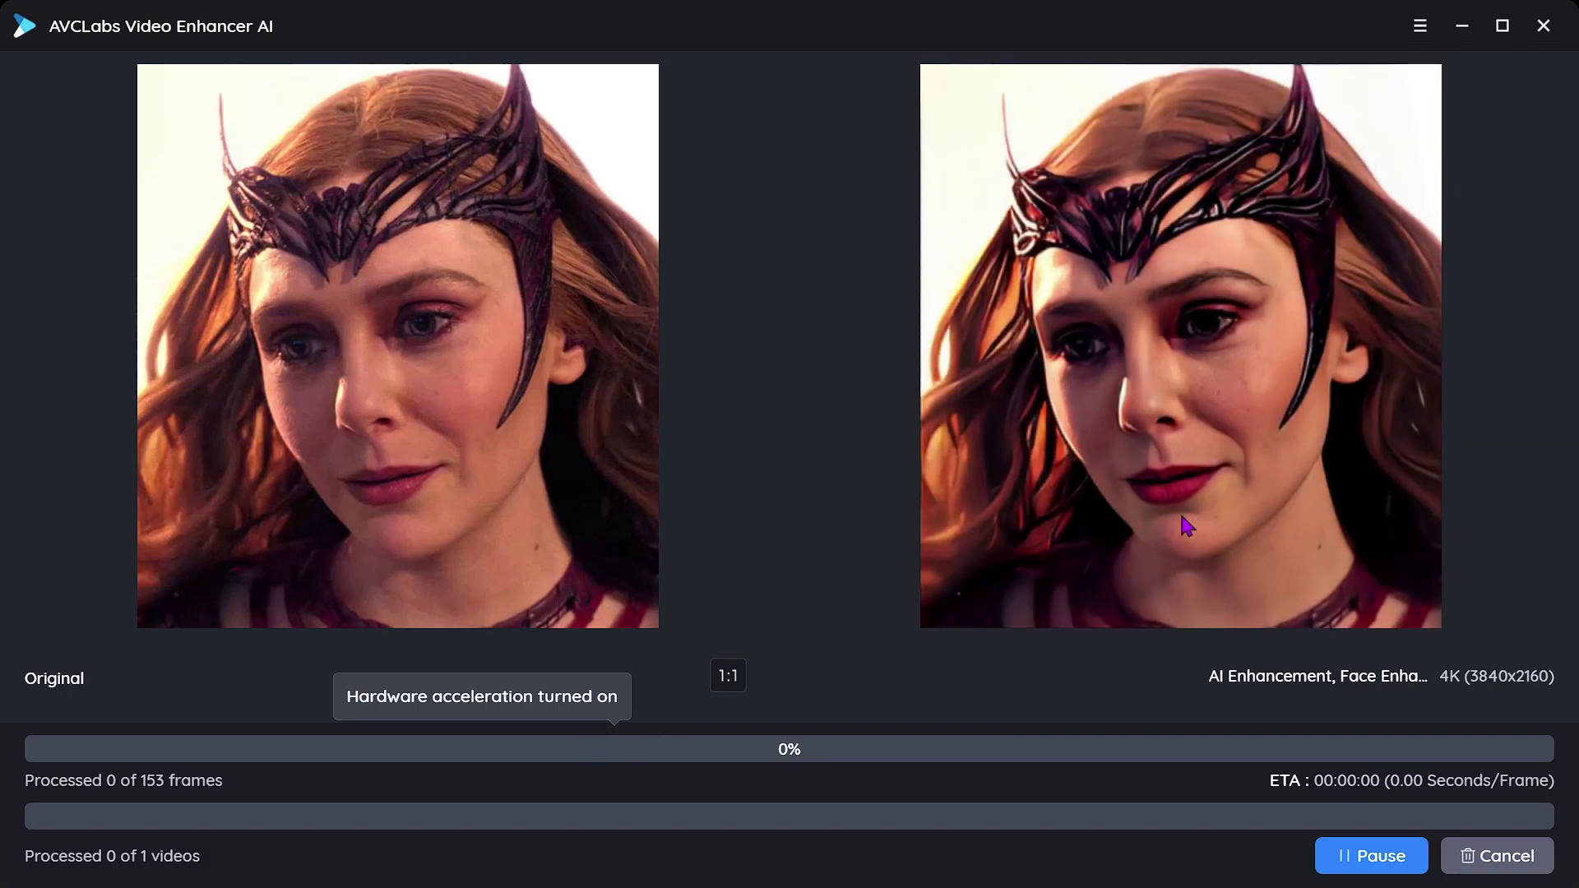
pyautogui.moveTo(1365, 798)
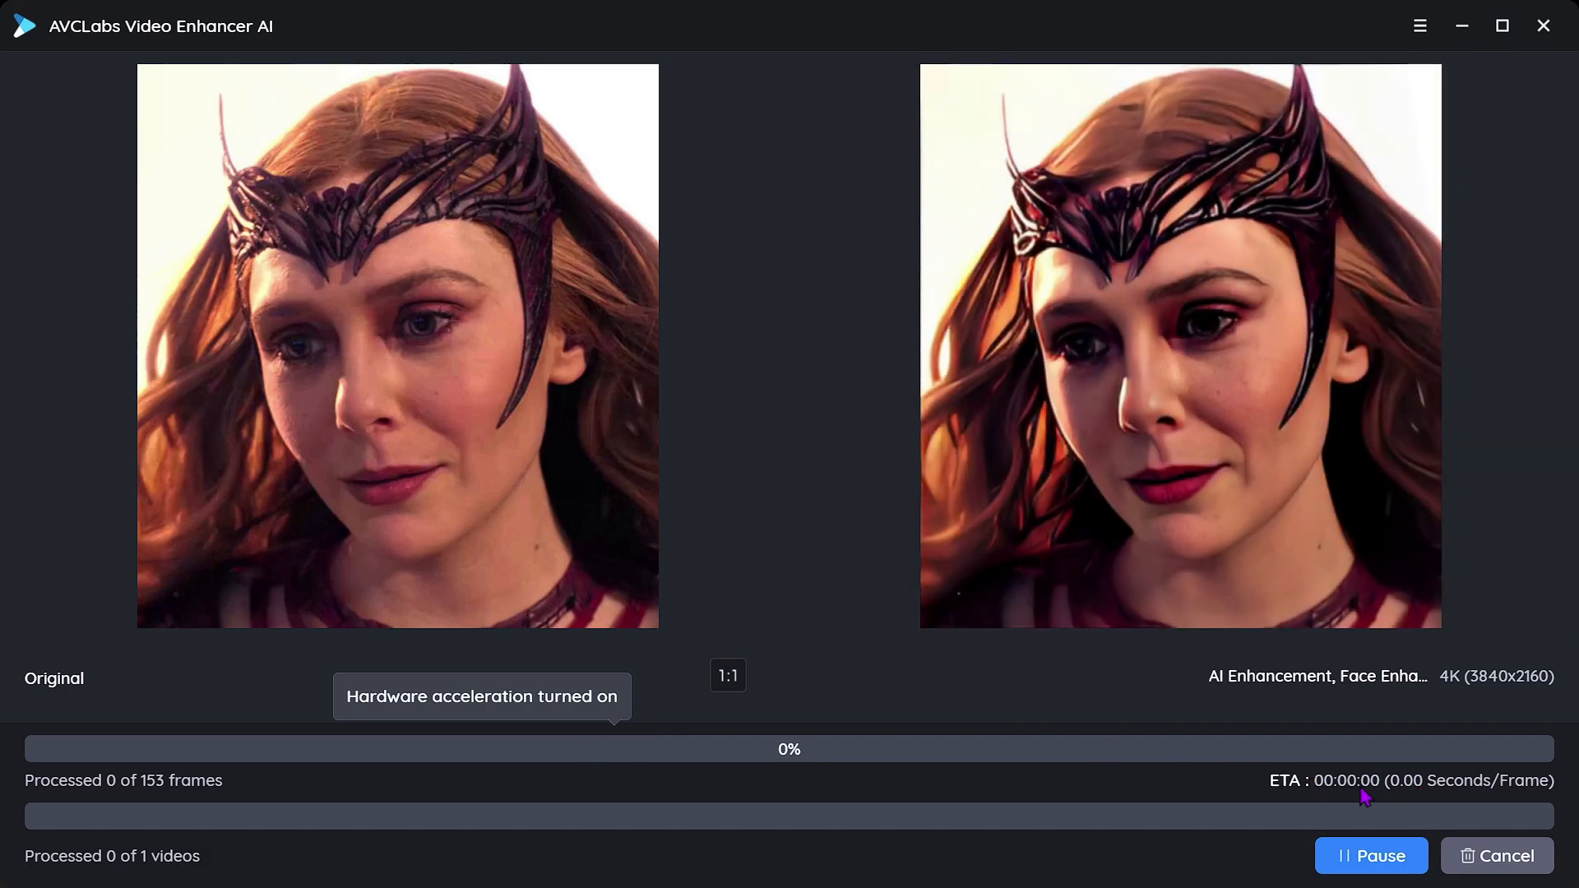